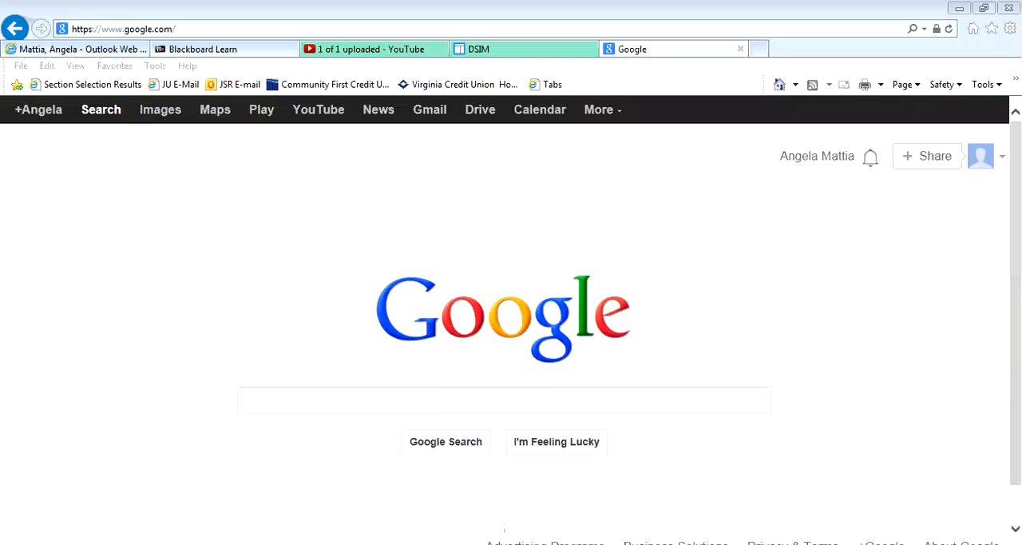
pyautogui.moveTo(479, 109)
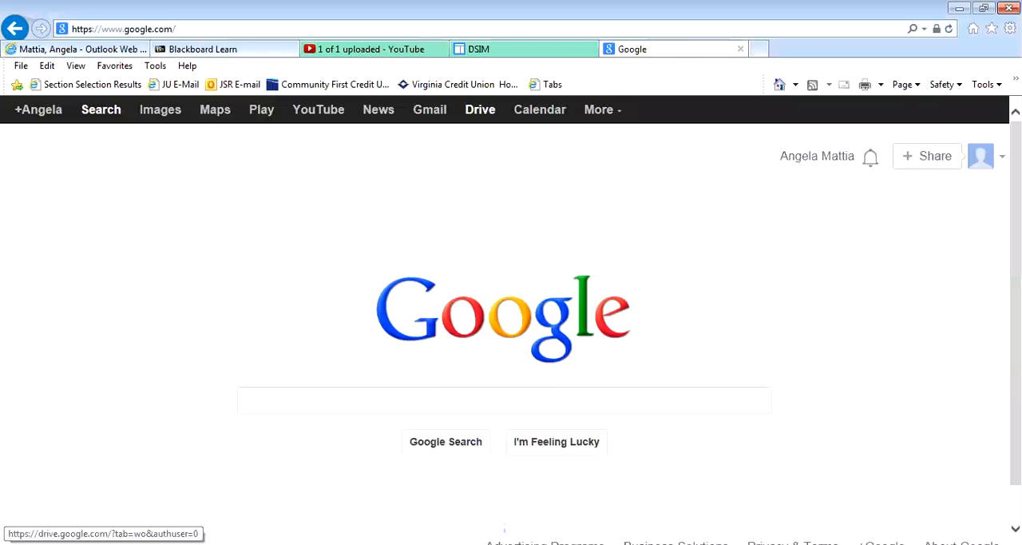
# From the Google homepage go to Drive and create a new blank form
pyautogui.click(479, 108)
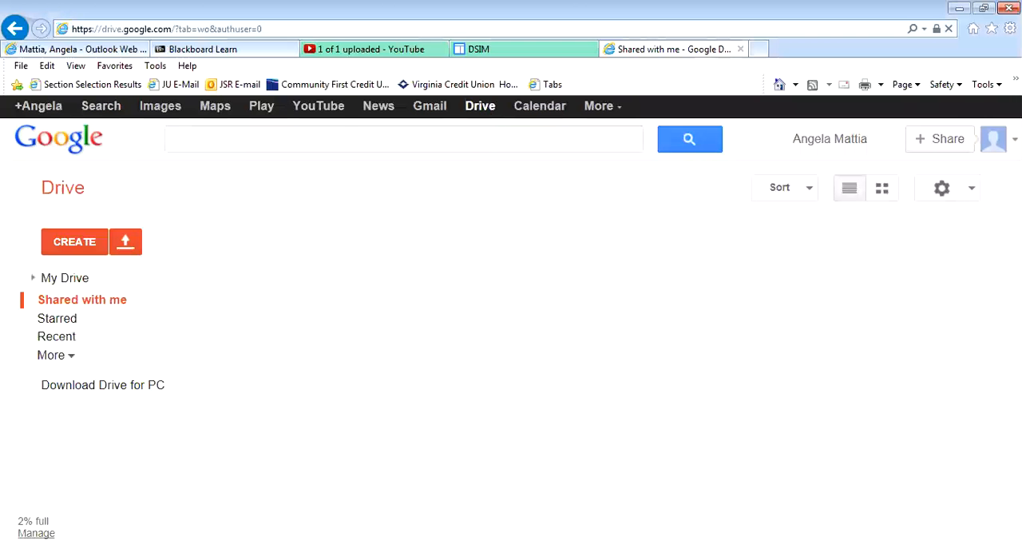
pyautogui.click(84, 298)
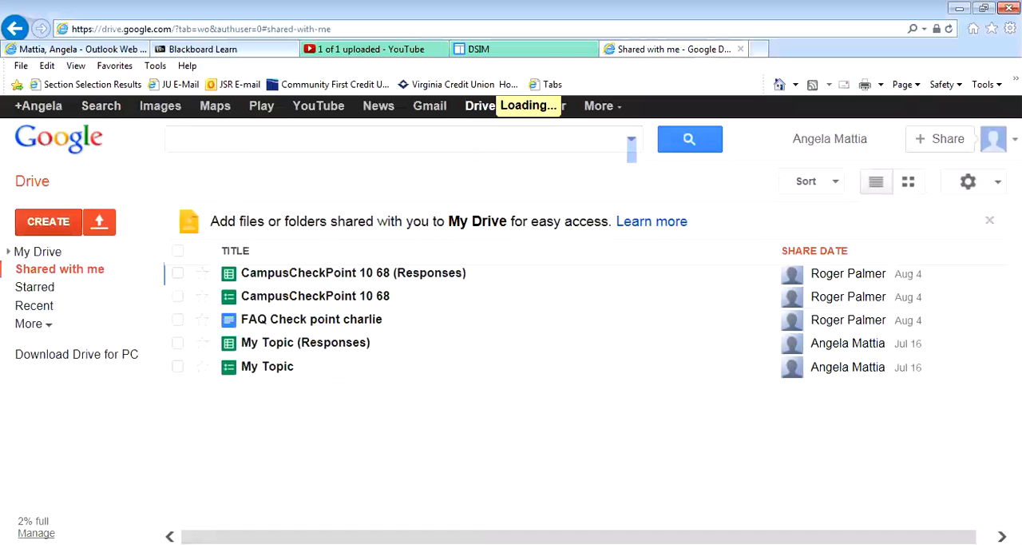
pyautogui.click(48, 220)
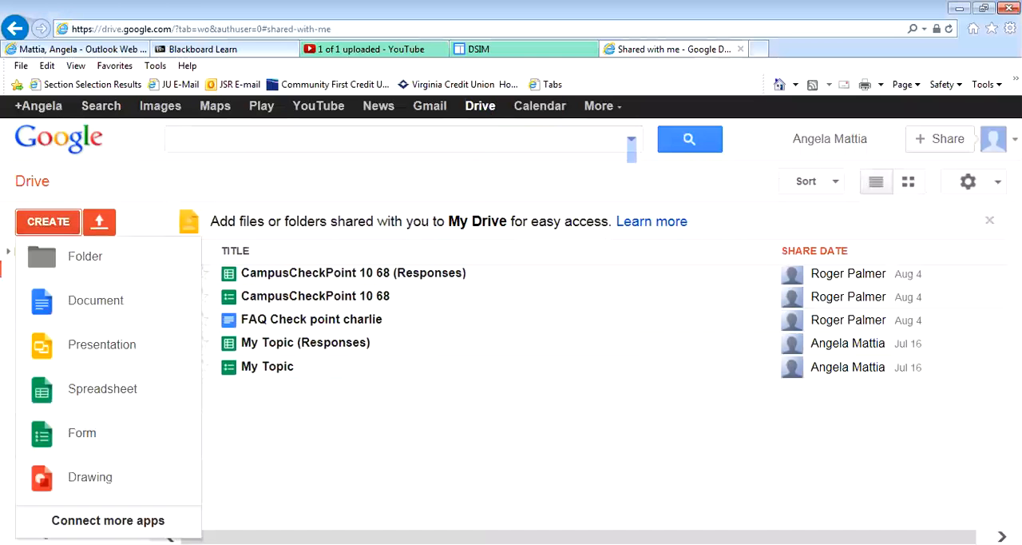
pyautogui.click(907, 48)
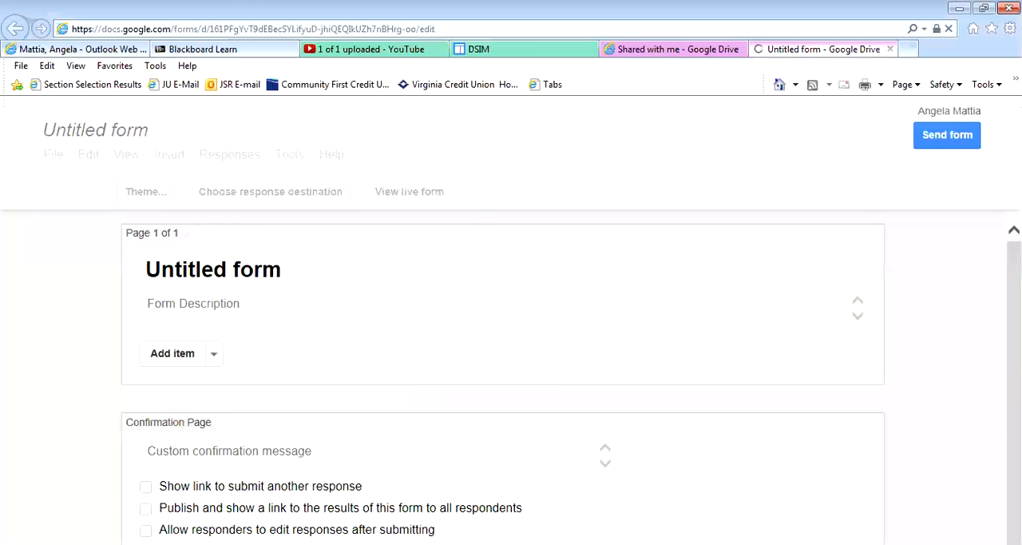
# Rename the untitled form to 'Dashboard Form', keeping the default theme
pyautogui.click(143, 191)
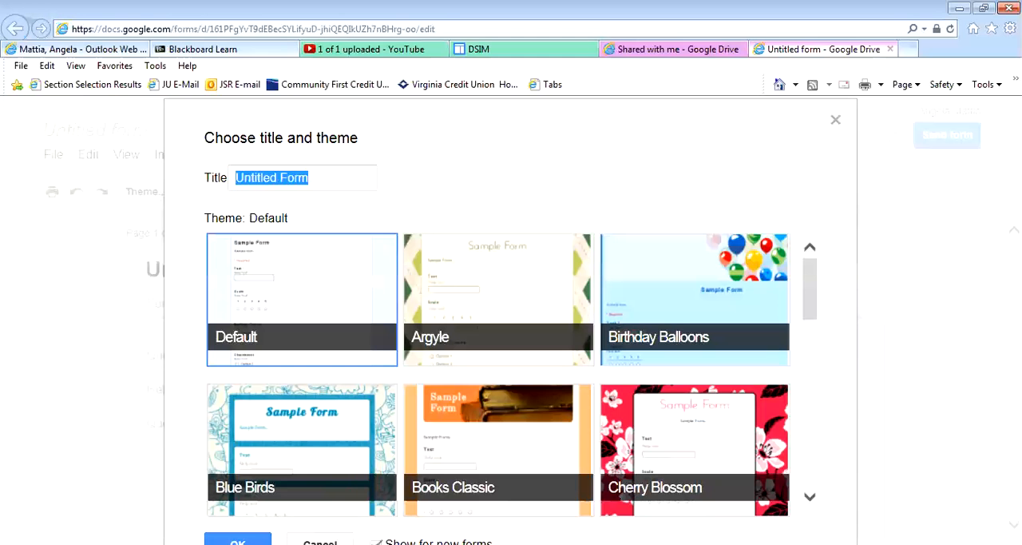
pyautogui.click(303, 177)
pyautogui.write('Dashboa')
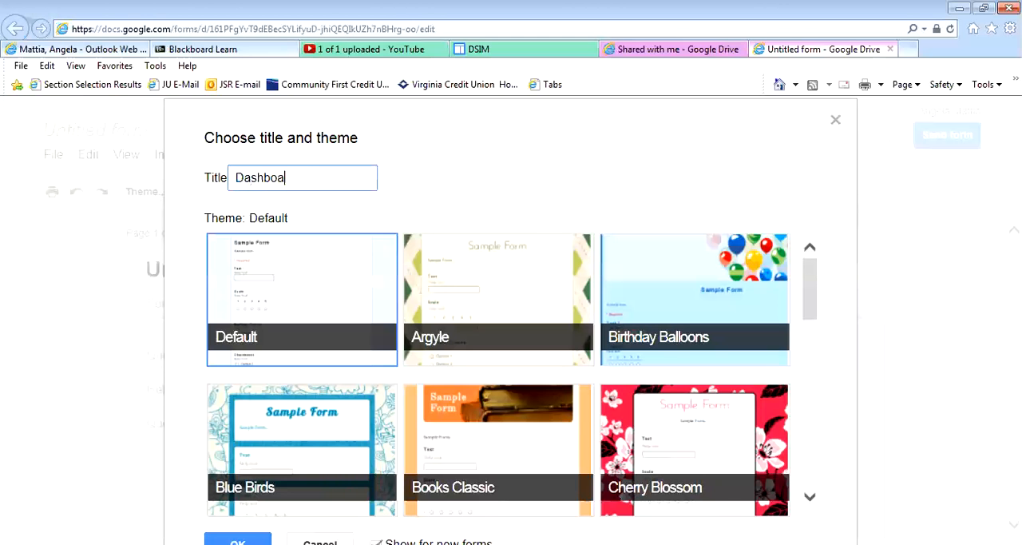
pyautogui.write('rd Form')
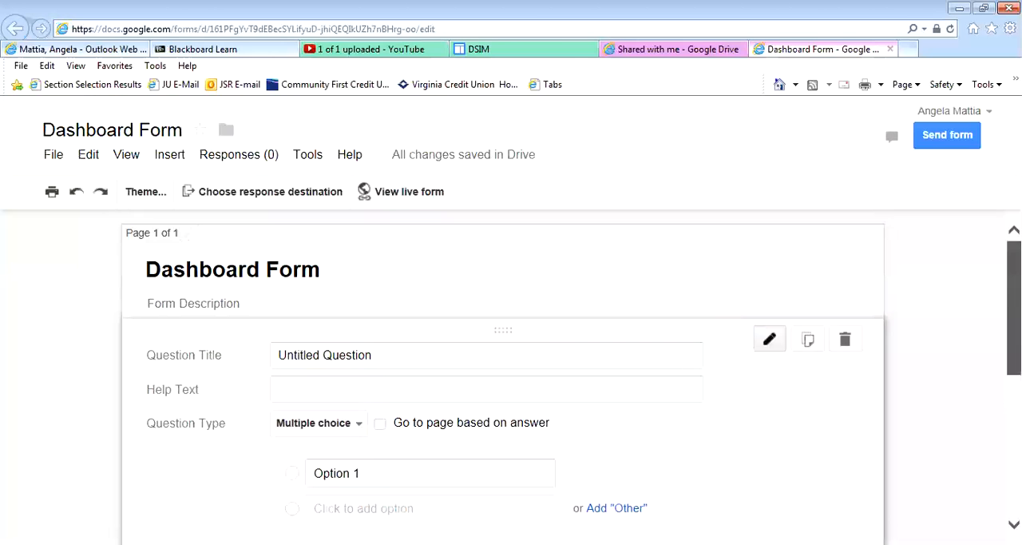
# Make the first question a text question titled 'Last Name' and finish it
pyautogui.scroll(-3)
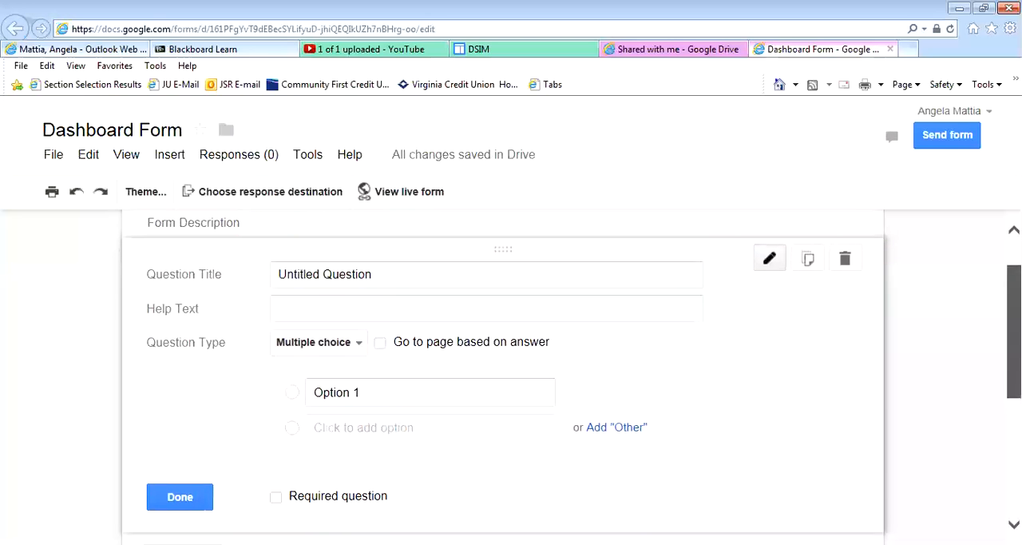
pyautogui.click(485, 308)
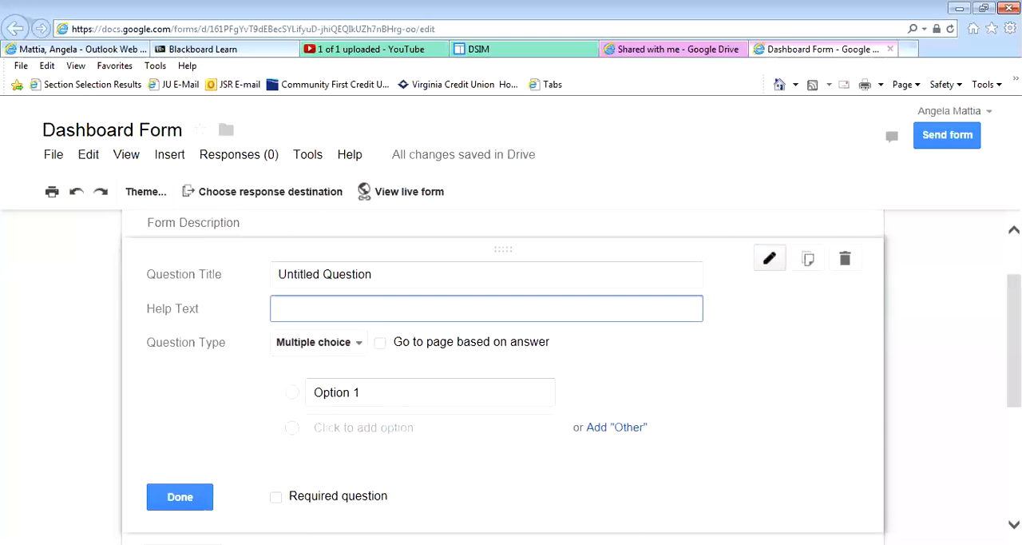
pyautogui.write('Las')
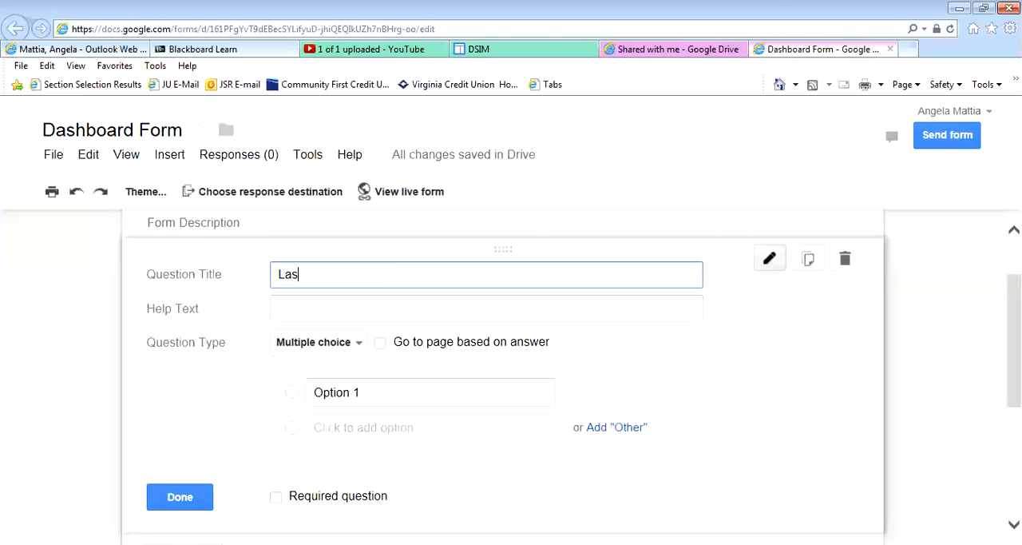
pyautogui.write('t Name')
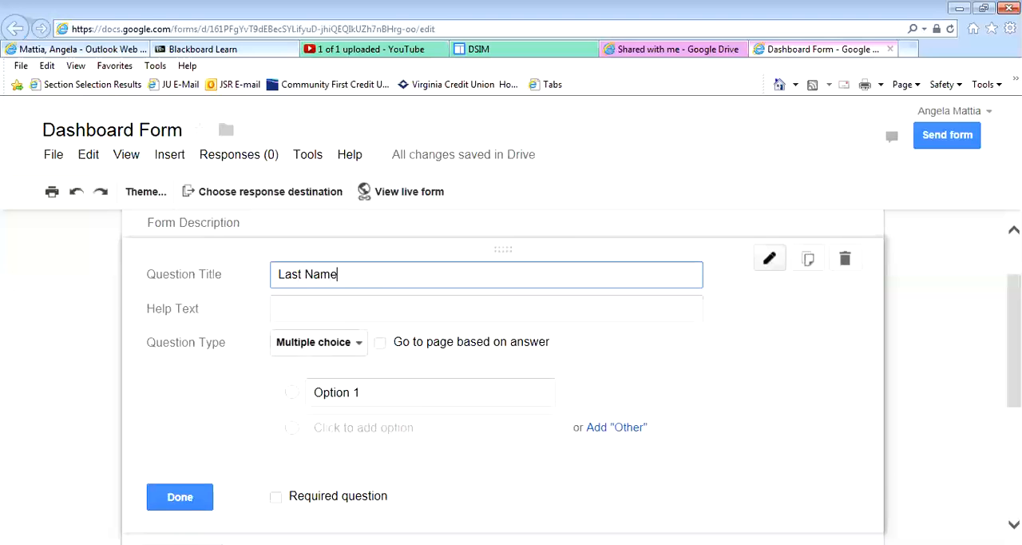
pyautogui.click(318, 342)
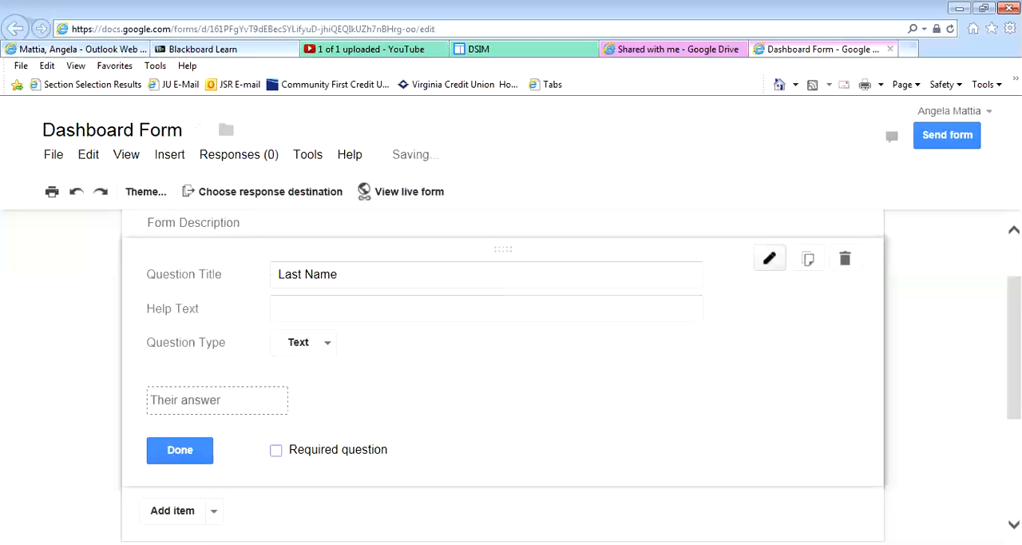
pyautogui.click(179, 451)
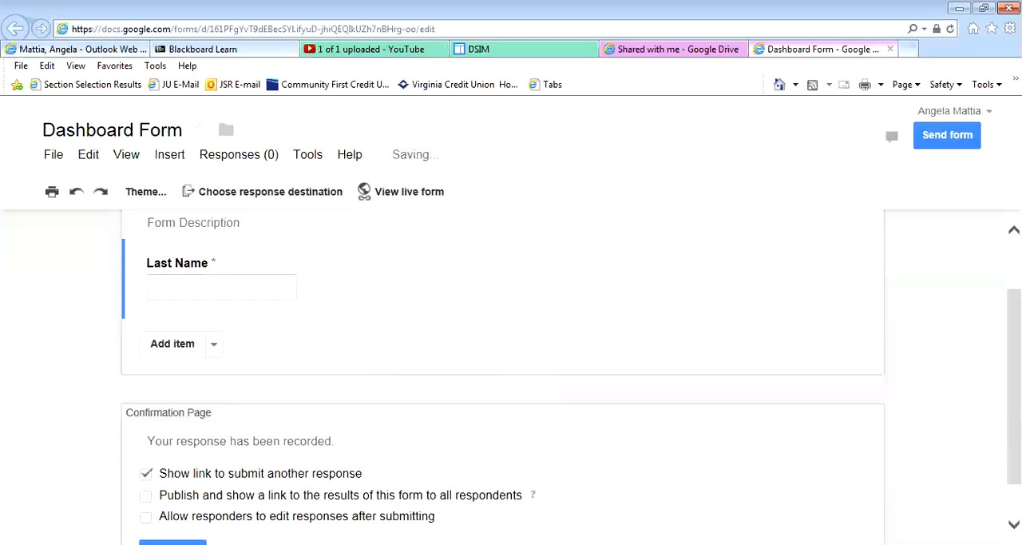
# Add a second text question titled 'First Name' and finish it
pyautogui.click(173, 343)
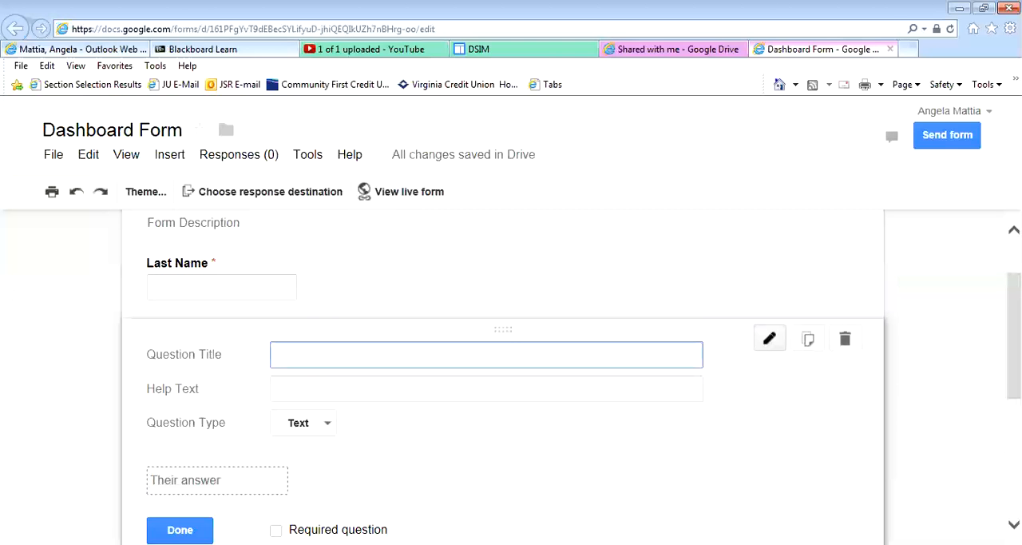
pyautogui.write('Fie')
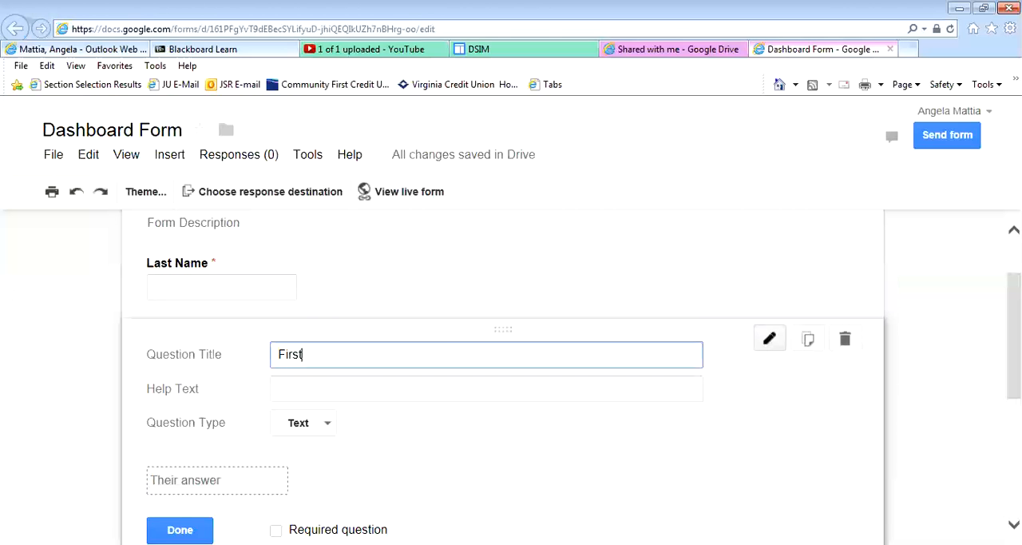
pyautogui.write('Name')
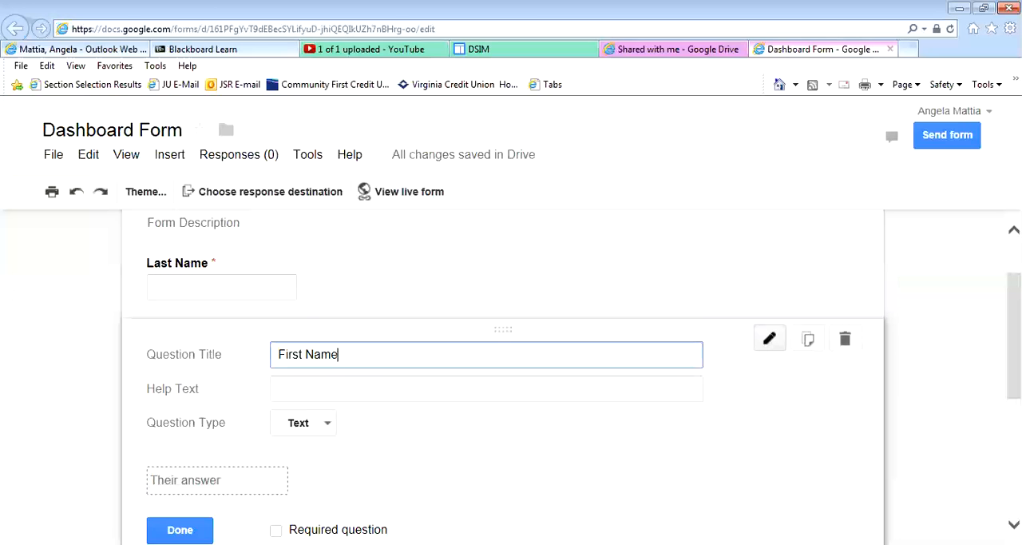
pyautogui.click(178, 531)
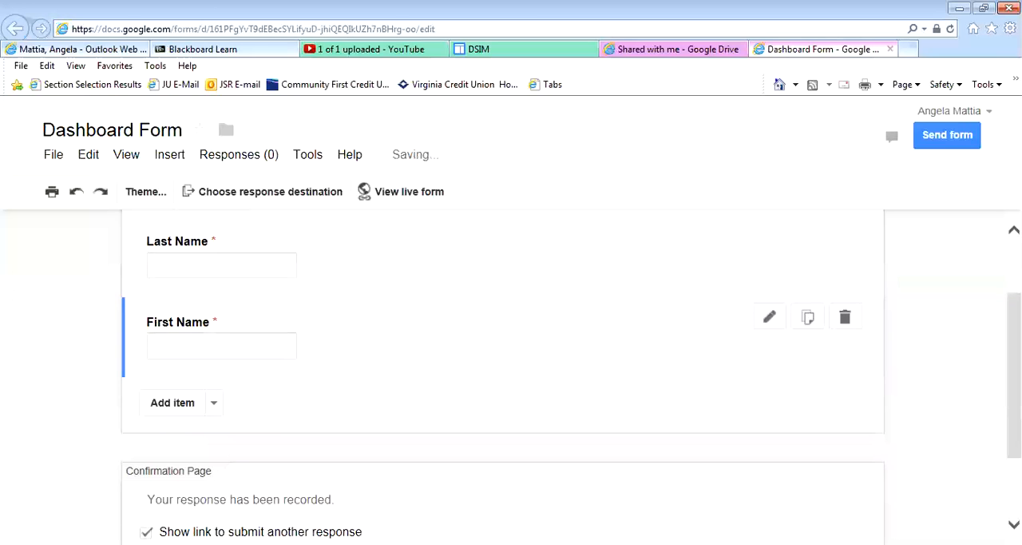
# Add a third question titled 'Grade' and make it multiple choice
pyautogui.click(173, 403)
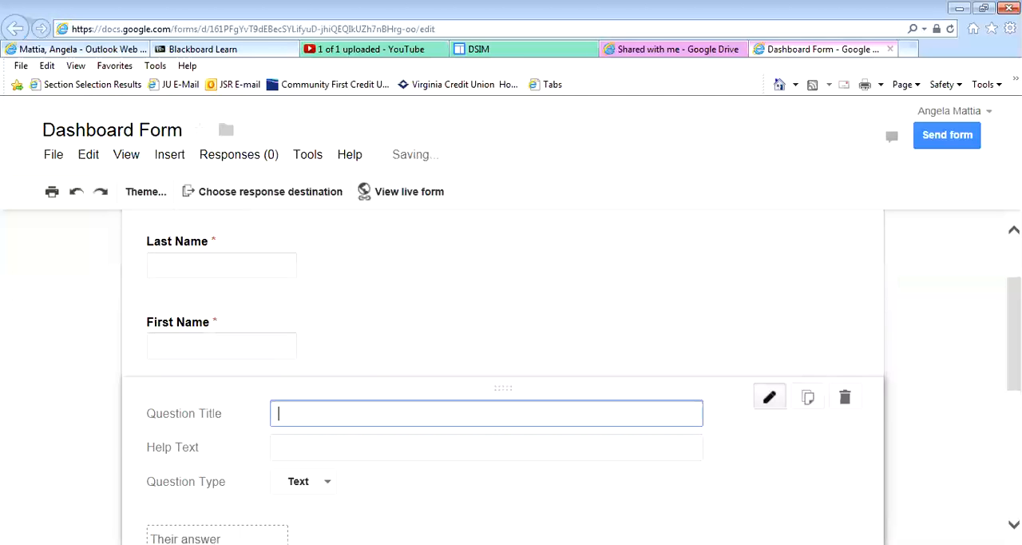
pyautogui.write('Grade')
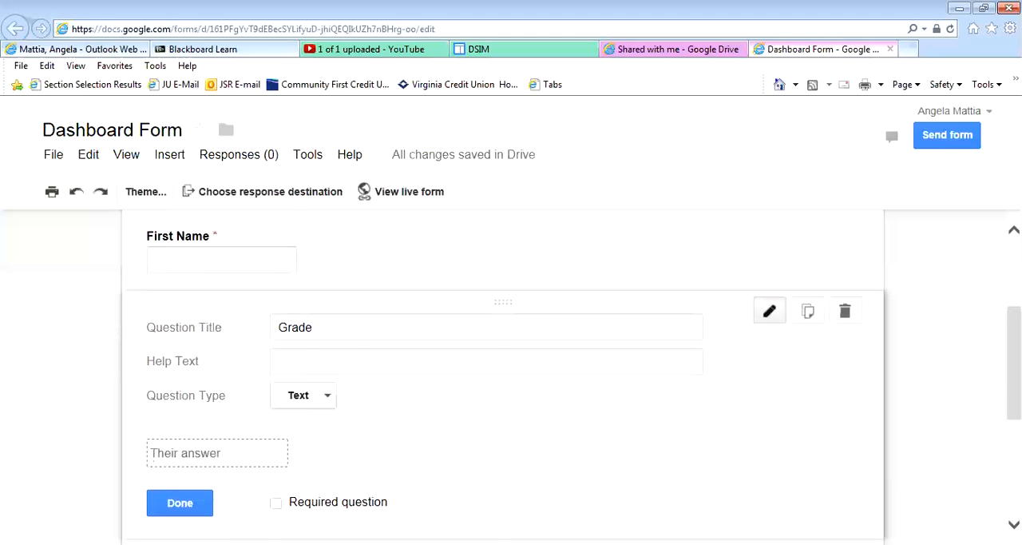
pyautogui.click(303, 395)
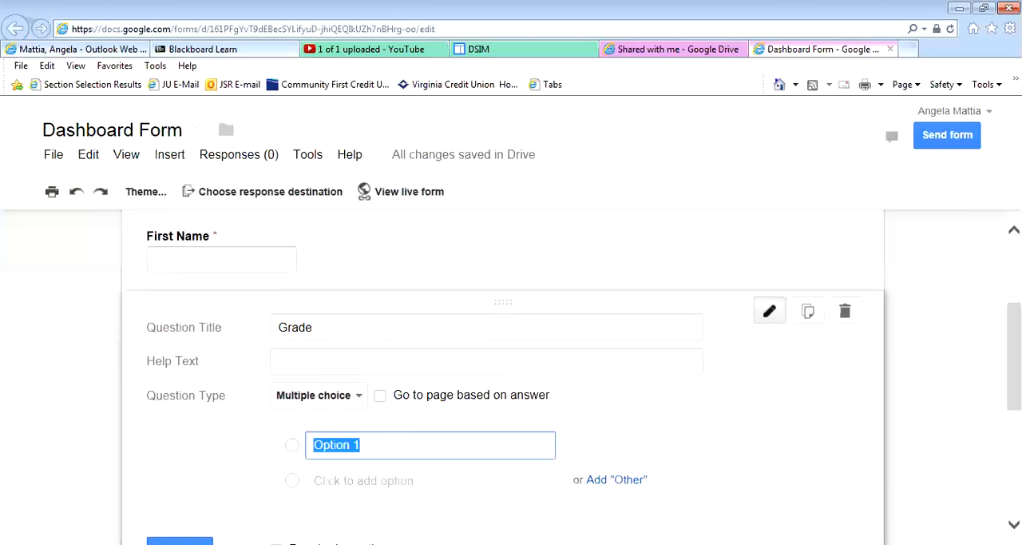
# Fill the Grade answer choices A, B, C, D, F and finish the question
pyautogui.write('A')
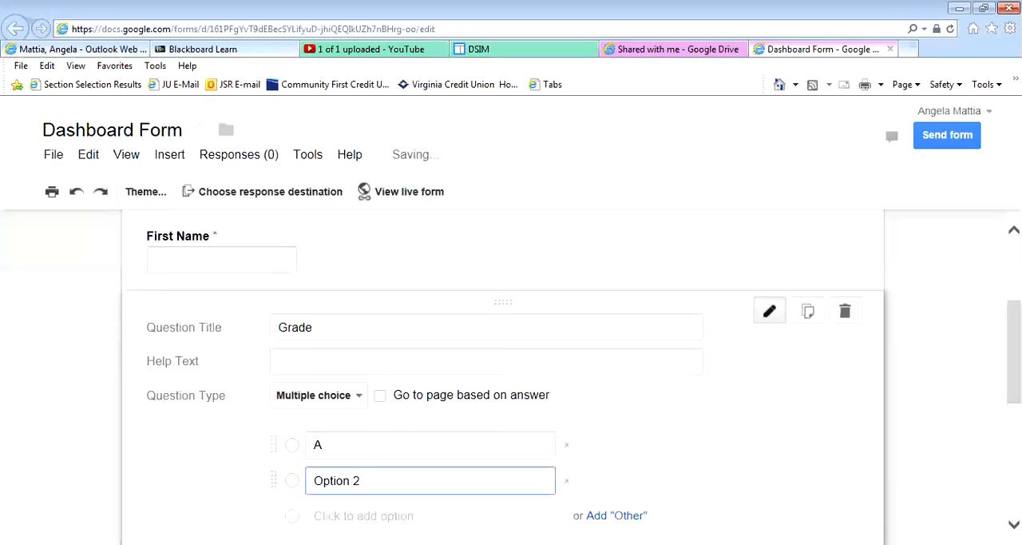
pyautogui.click(566, 479)
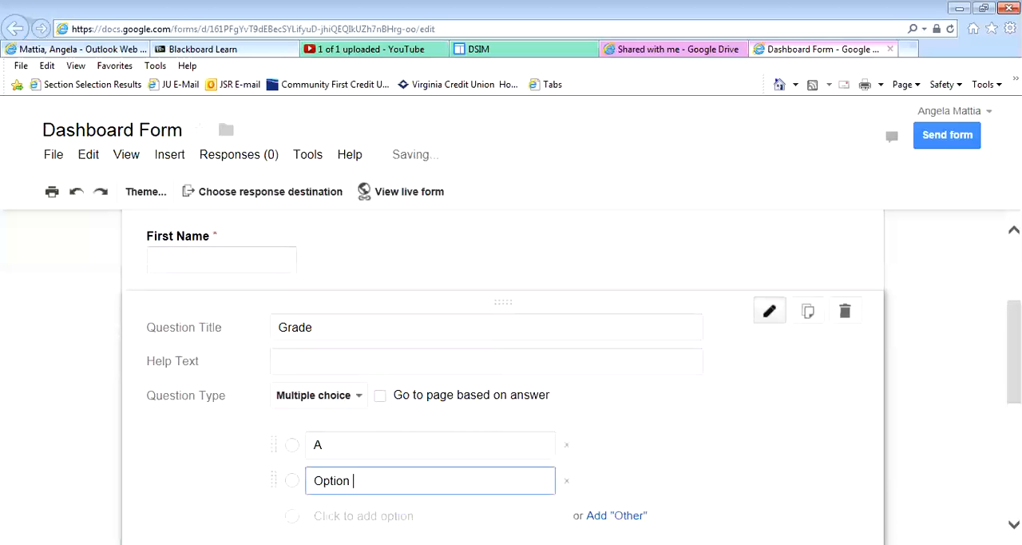
pyautogui.write('B')
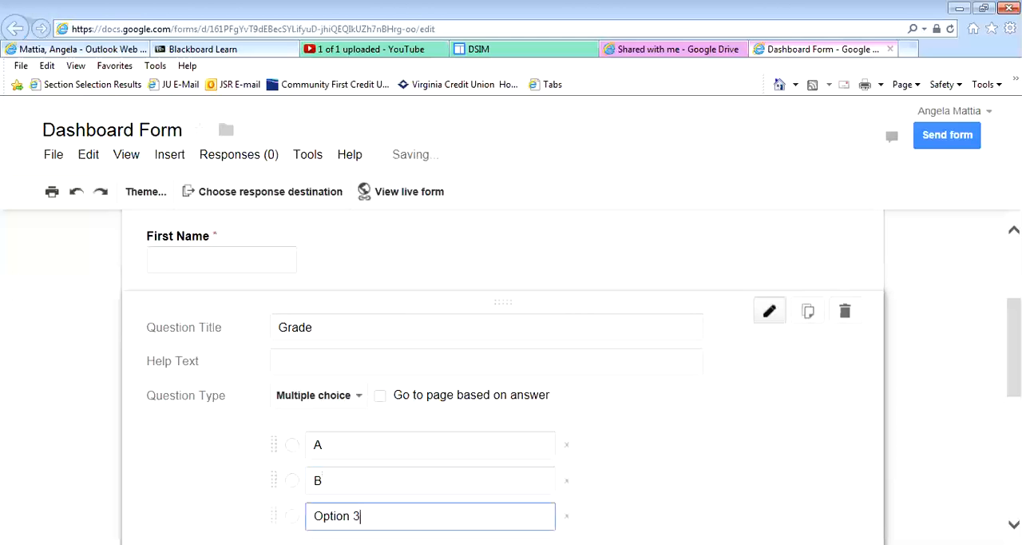
pyautogui.press('BackSpace')
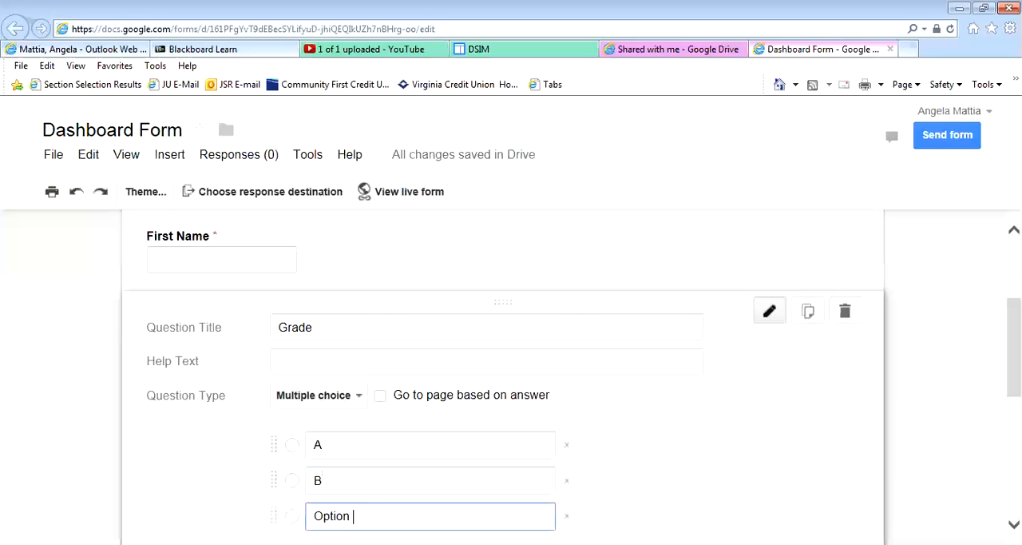
pyautogui.write('C')
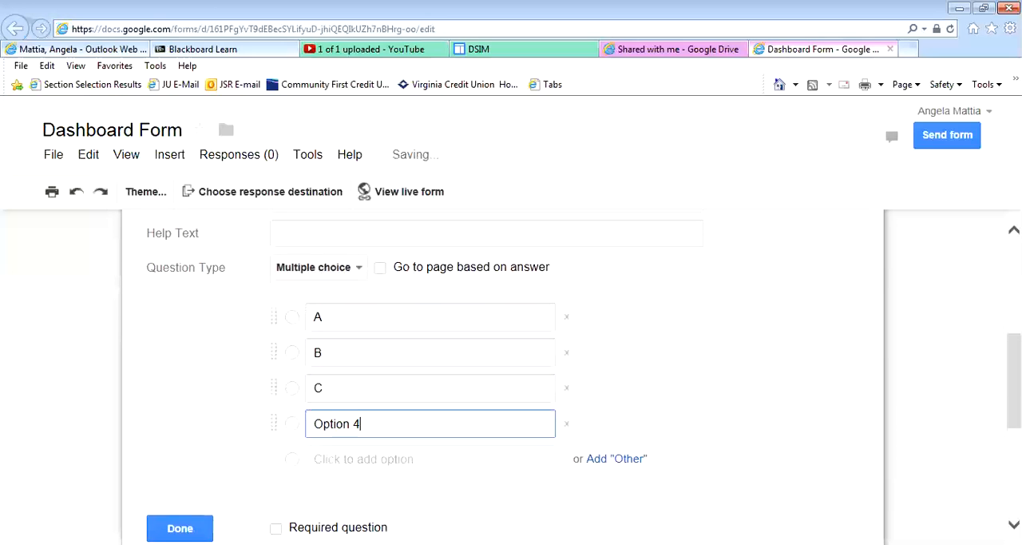
pyautogui.tripleClick(335, 423)
pyautogui.write('D')
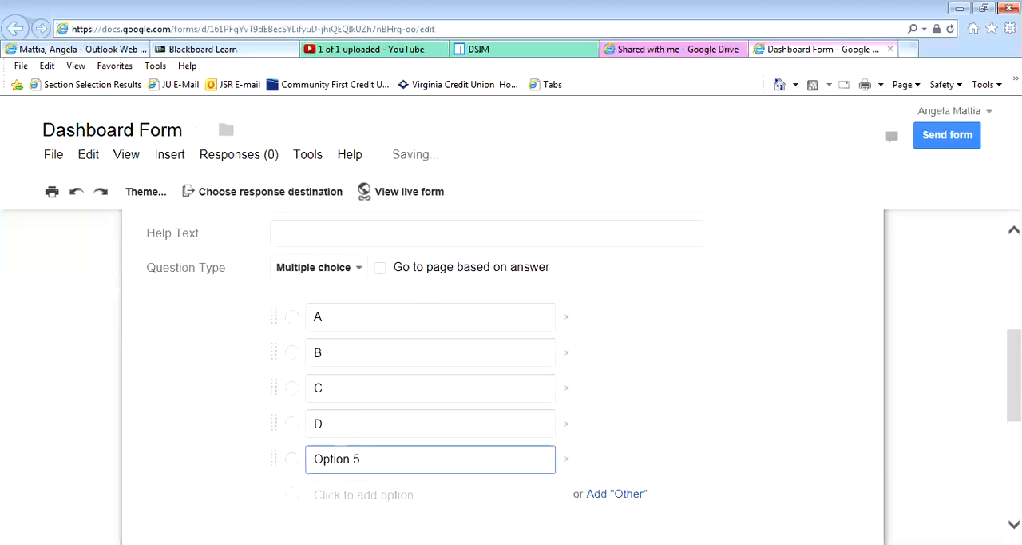
pyautogui.write('F')
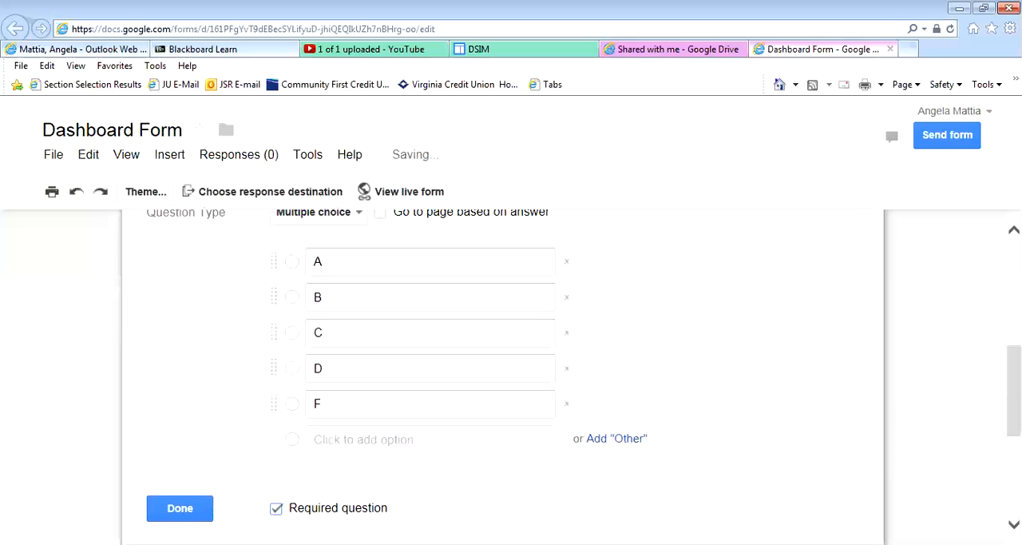
pyautogui.click(179, 507)
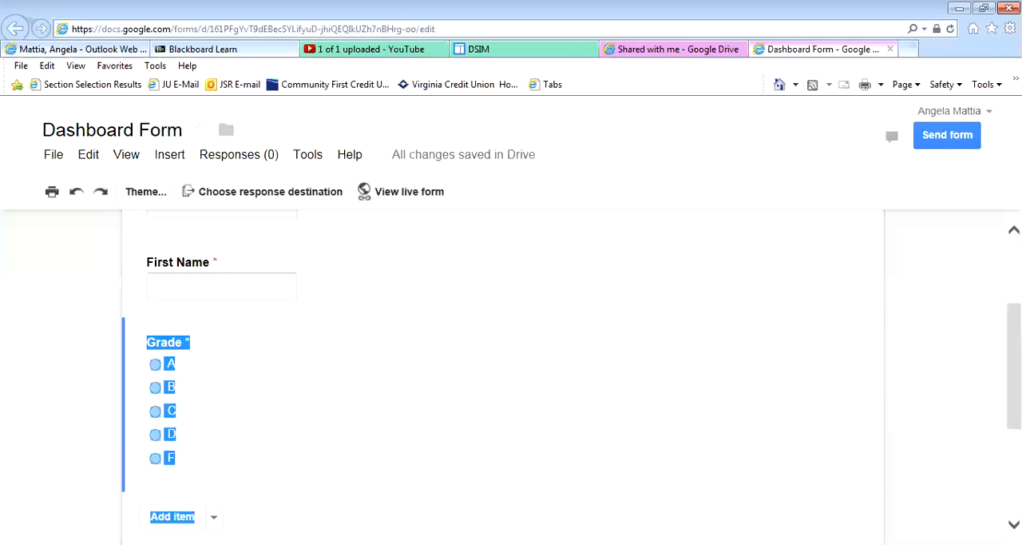
# Add a 'Comment' question that takes paragraph-text answers
pyautogui.click(172, 516)
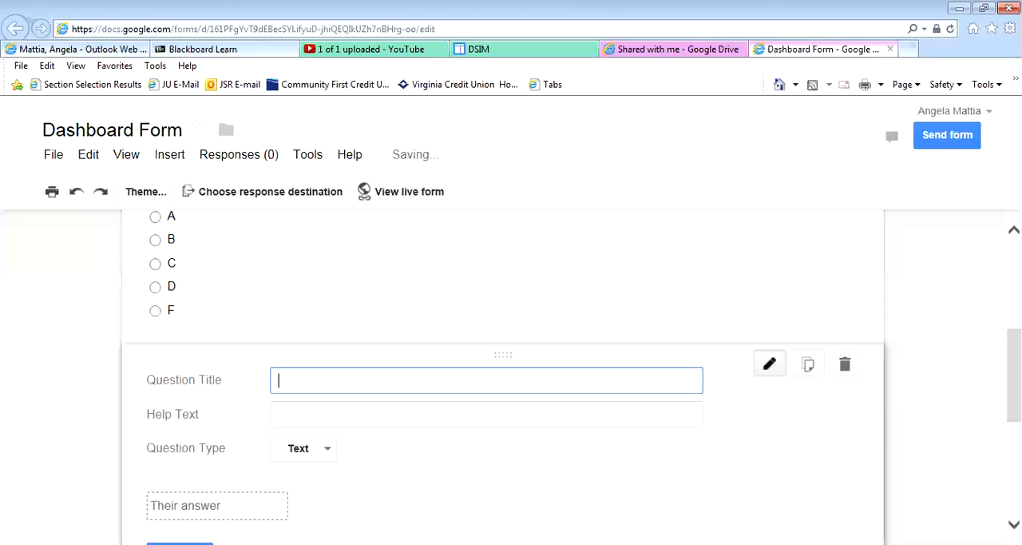
pyautogui.write('Comment')
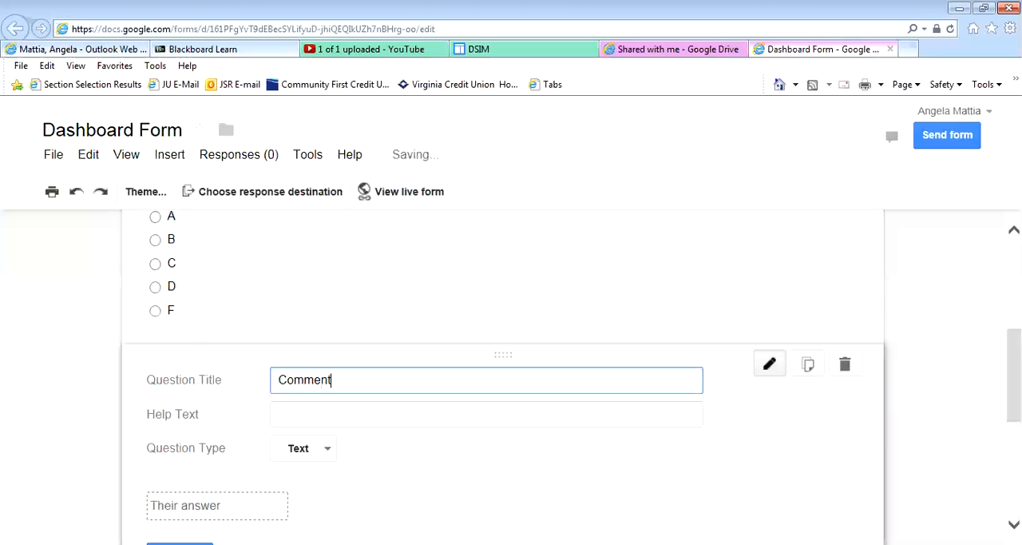
pyautogui.click(303, 447)
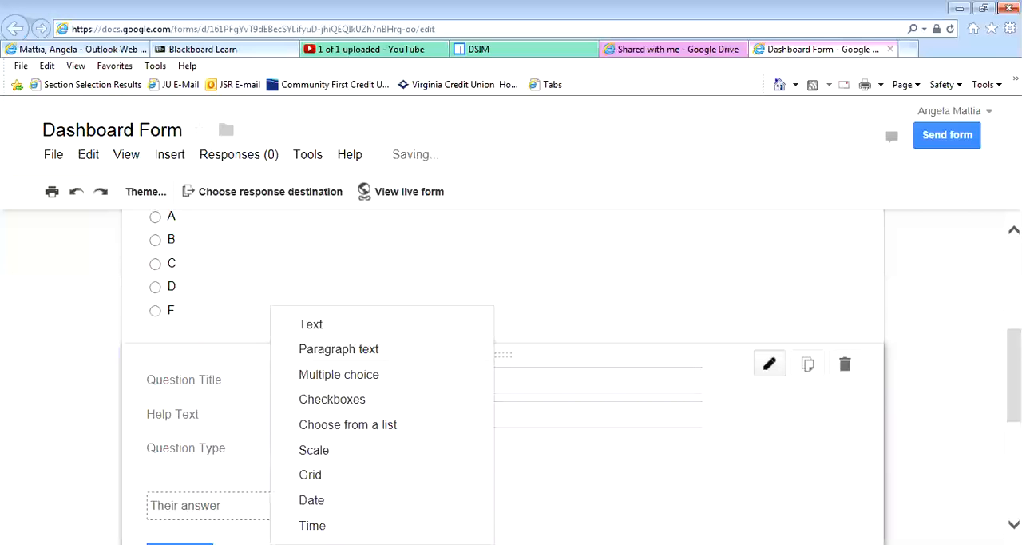
pyautogui.click(339, 348)
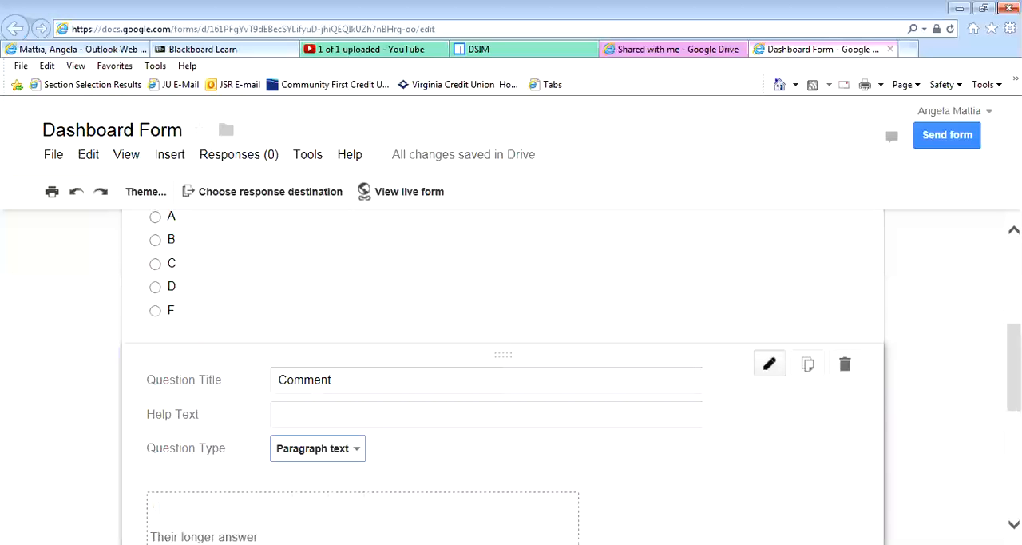
pyautogui.scroll(-3)
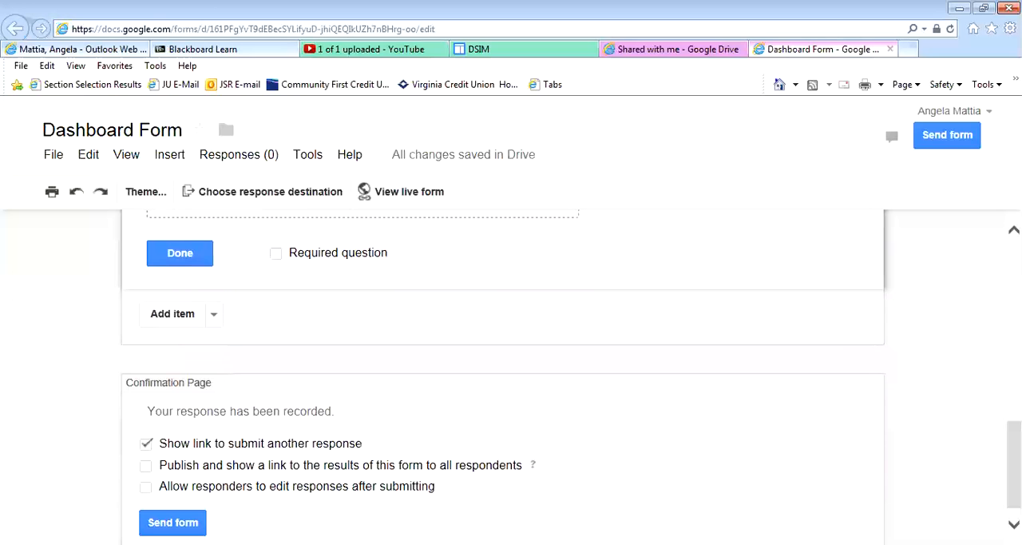
# Add a new blank text question below the Comment question
pyautogui.click(173, 313)
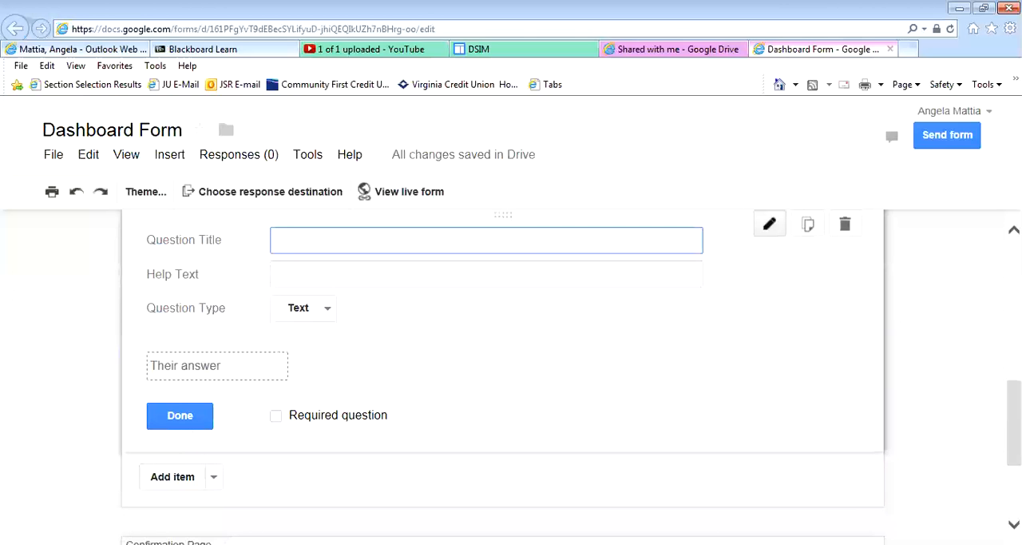
pyautogui.click(487, 240)
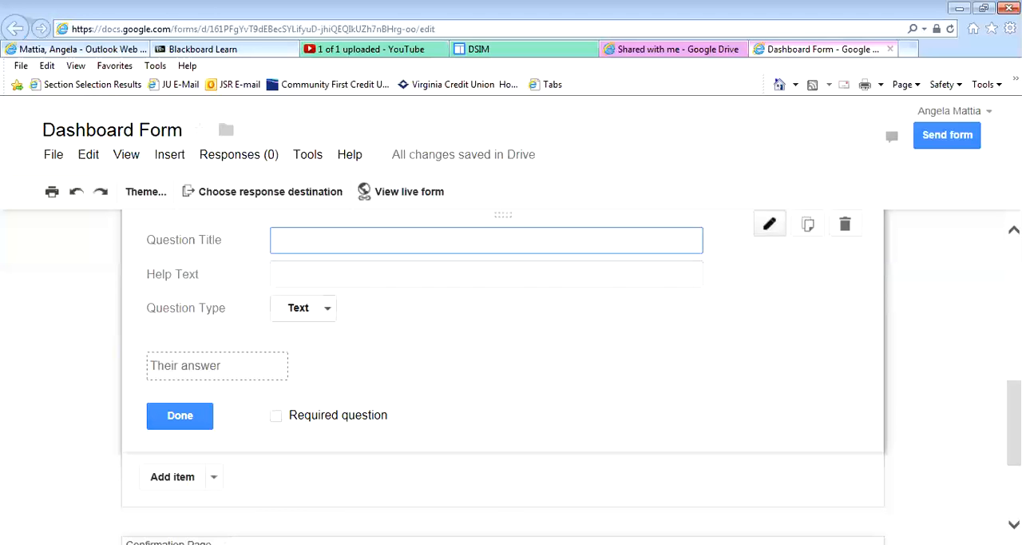
# Title the new item 'Question' and change its type to Checkboxes
pyautogui.click(304, 308)
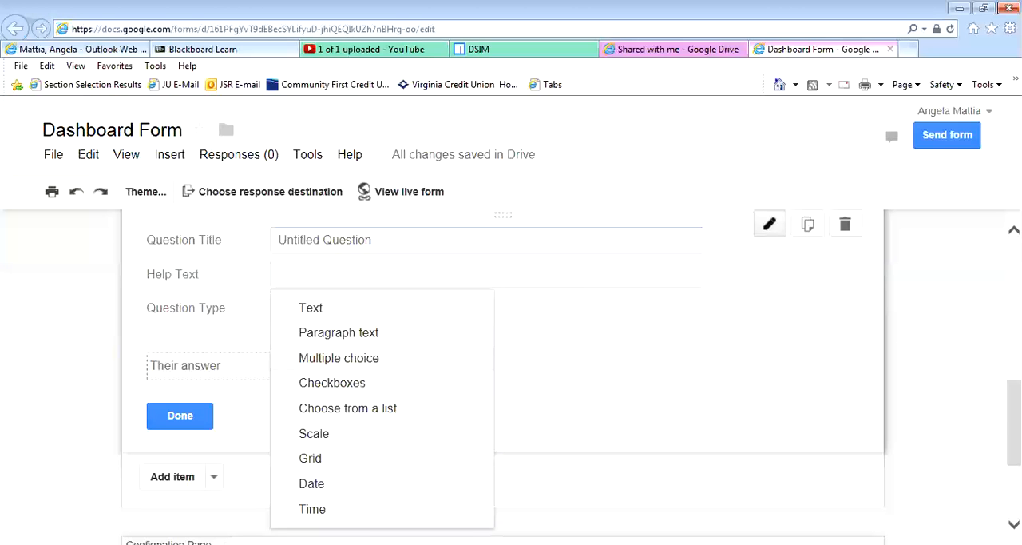
pyautogui.click(310, 308)
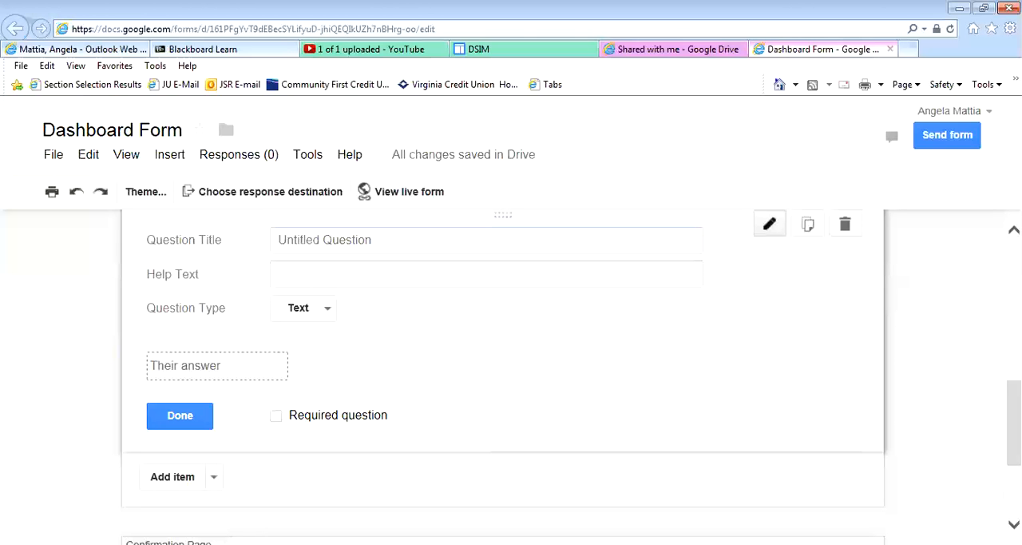
pyautogui.write('Qu')
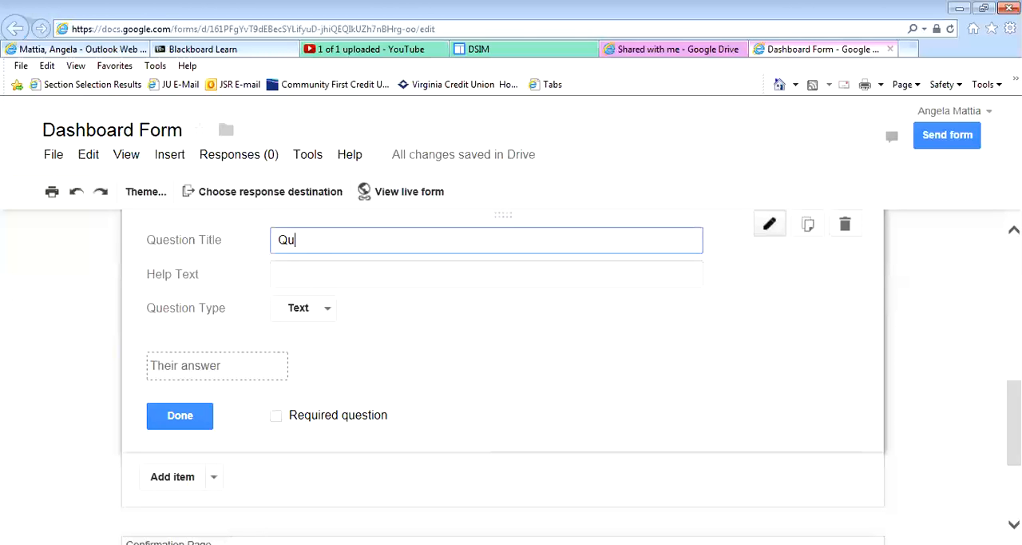
pyautogui.write('estion')
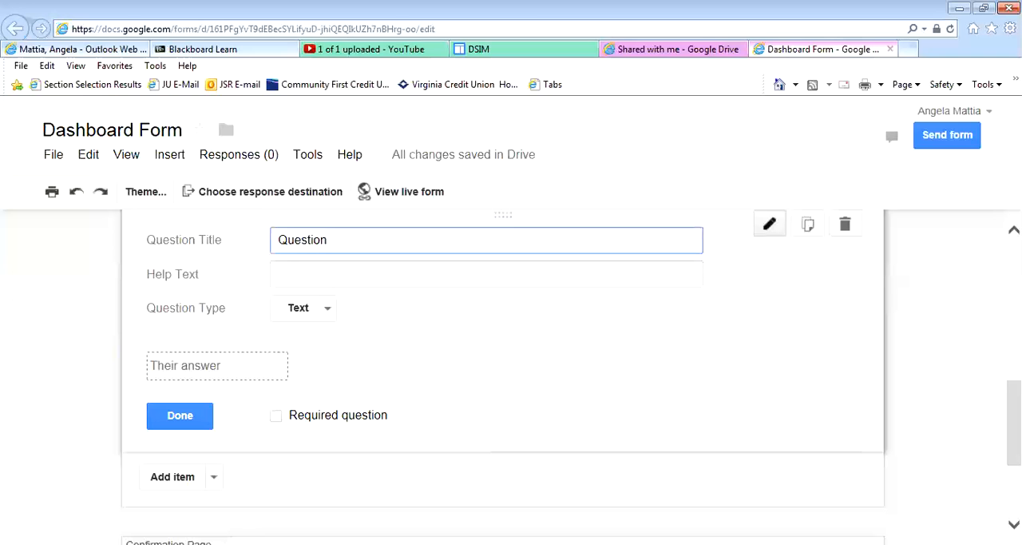
pyautogui.click(303, 308)
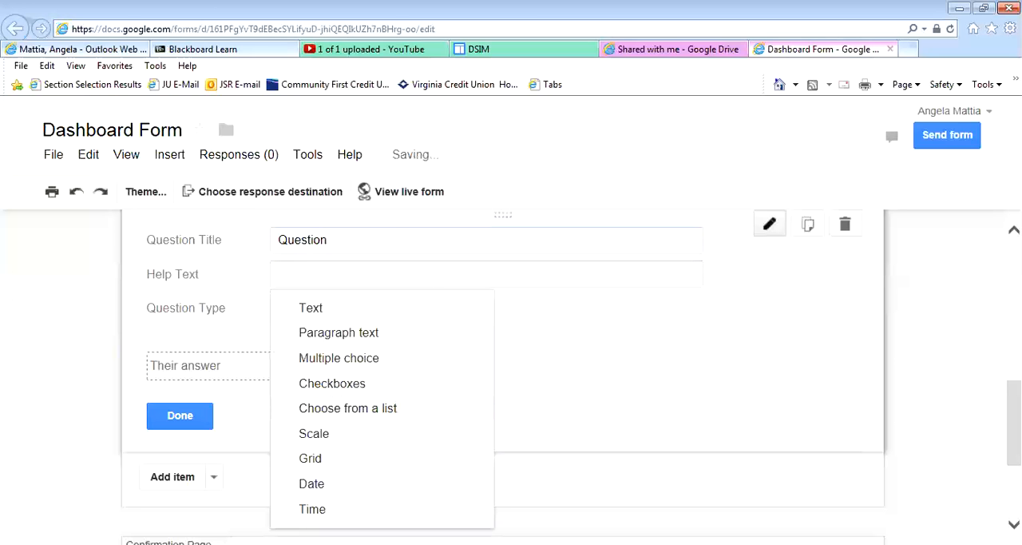
pyautogui.click(332, 384)
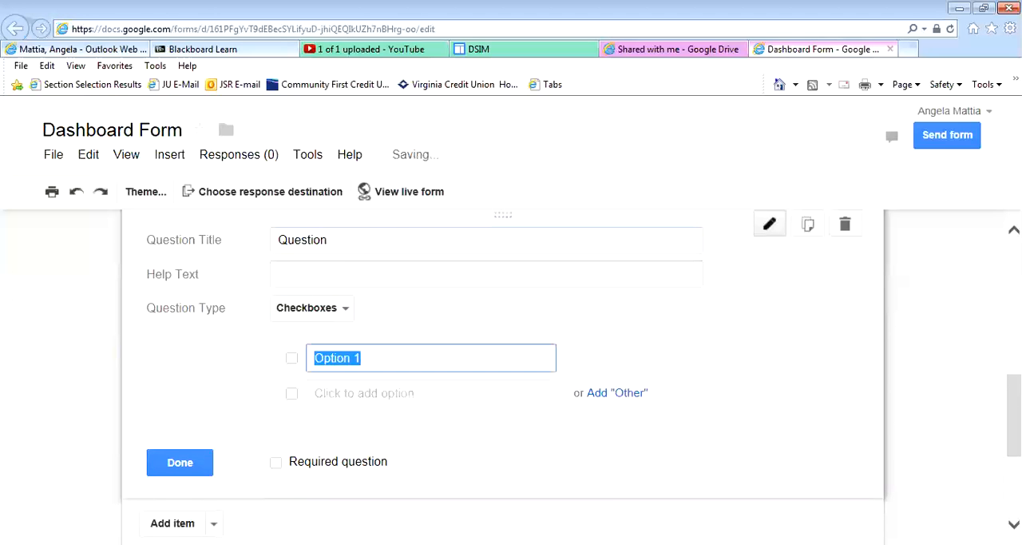
# Give it Yes and No choices, make it required and finish the question
pyautogui.write('Yes')
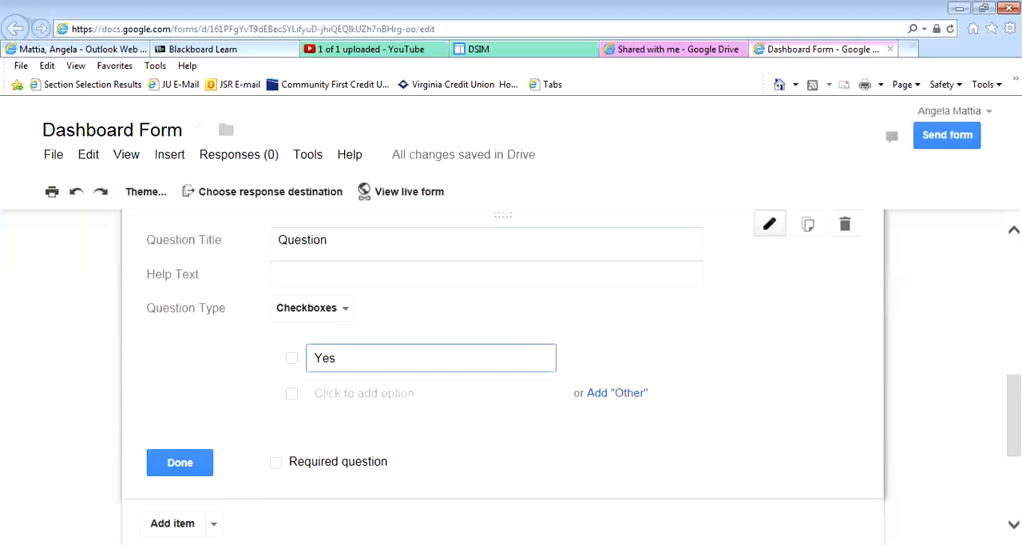
pyautogui.click(364, 393)
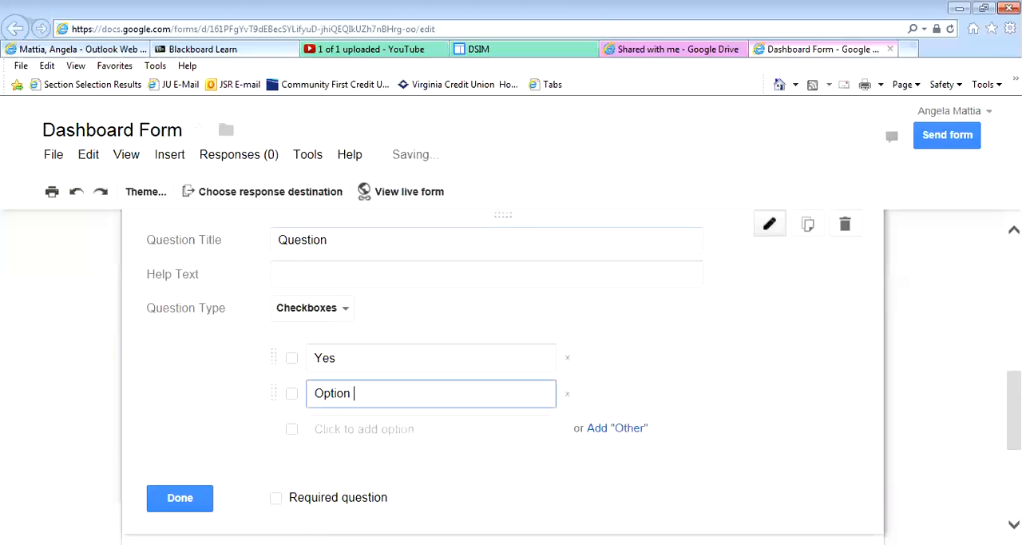
pyautogui.write('No')
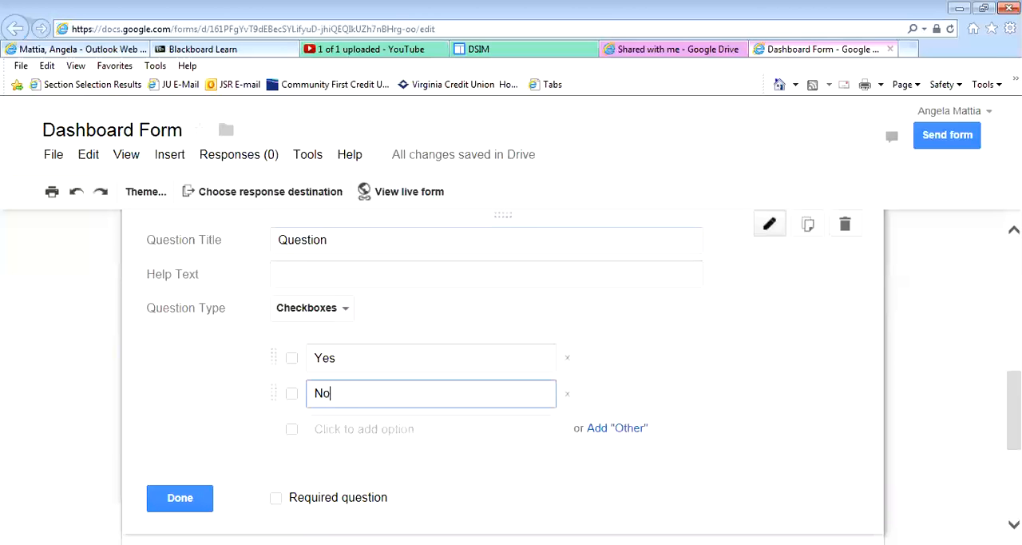
pyautogui.click(275, 496)
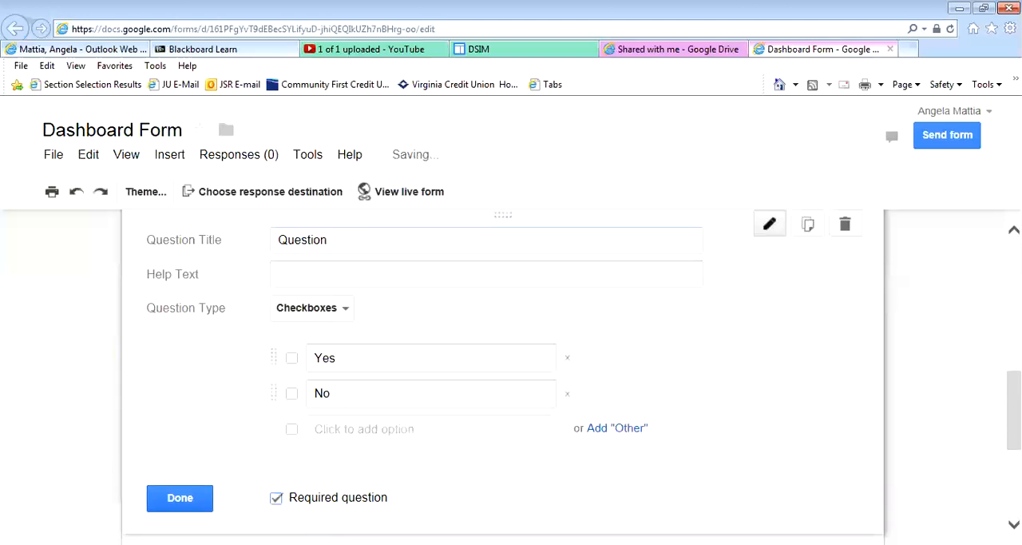
pyautogui.click(179, 496)
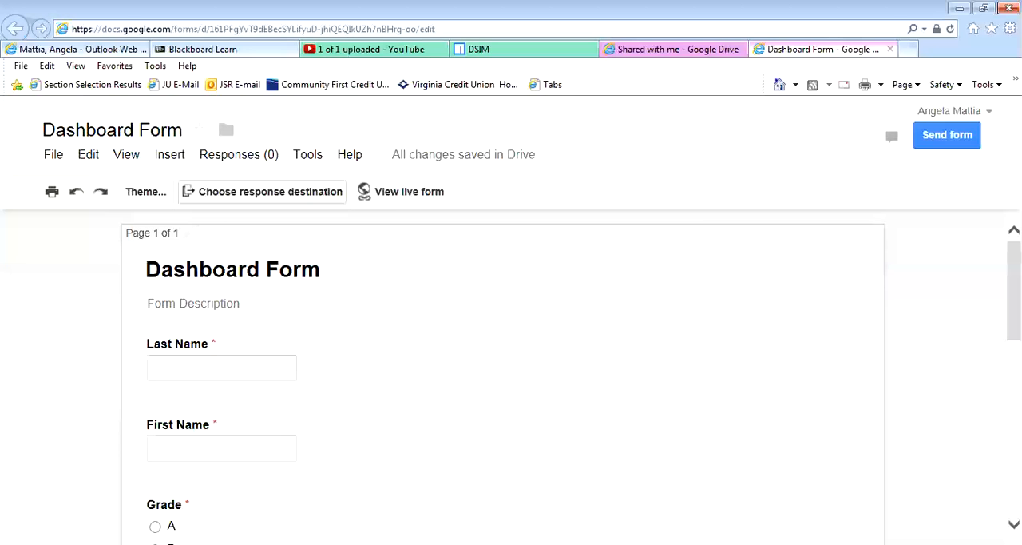
# Send responses to a new spreadsheet, 'Dashboard Form (Responses)'
pyautogui.click(268, 192)
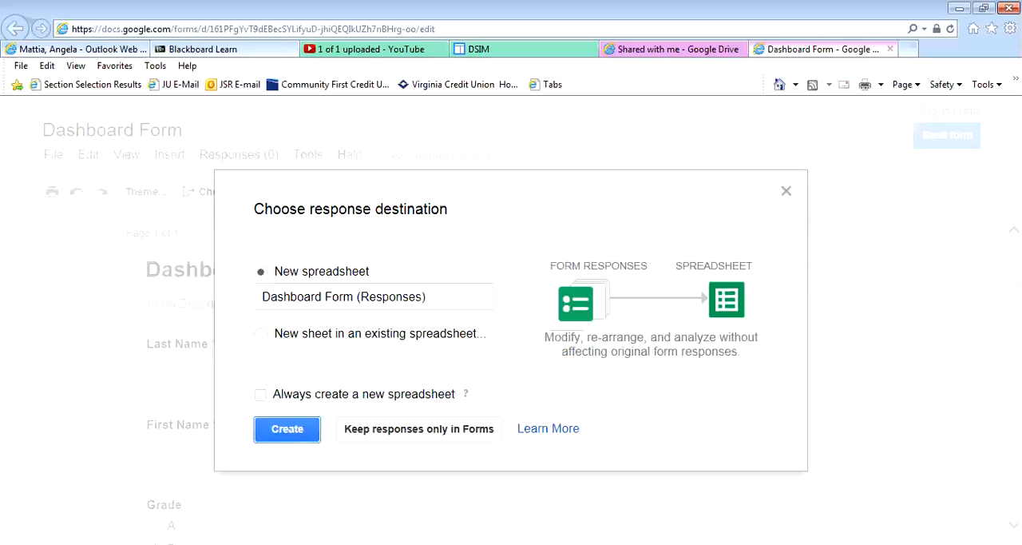
pyautogui.click(288, 428)
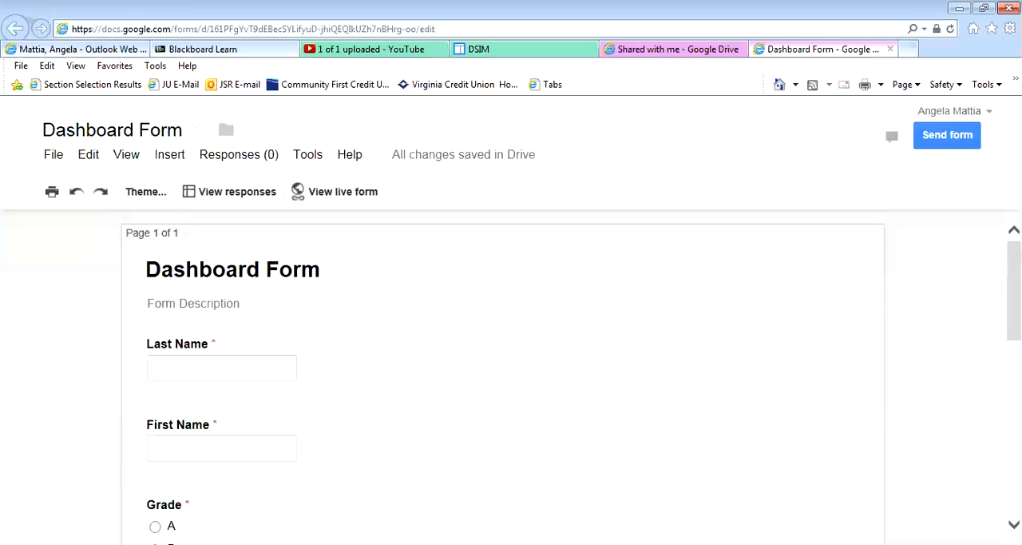
pyautogui.scroll(-3)
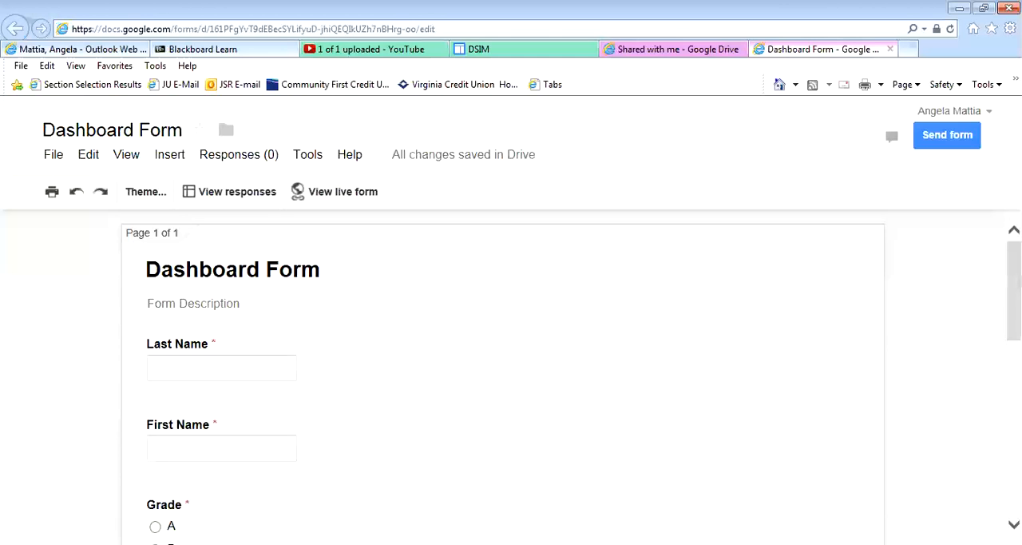
pyautogui.moveTo(889, 48)
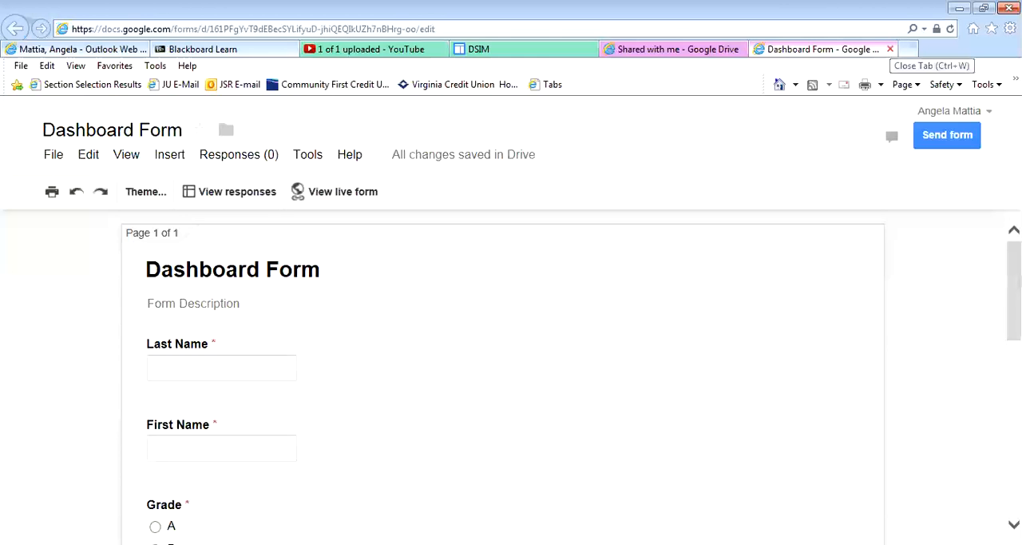
# Close the form tab and show the My Drive file list with both Dashboard files
pyautogui.click(674, 48)
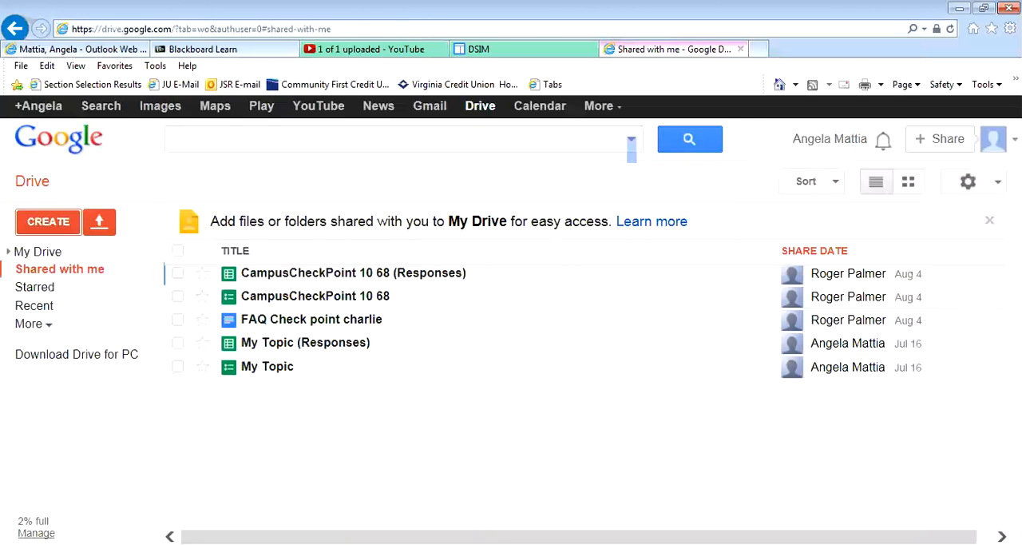
pyautogui.moveTo(305, 342)
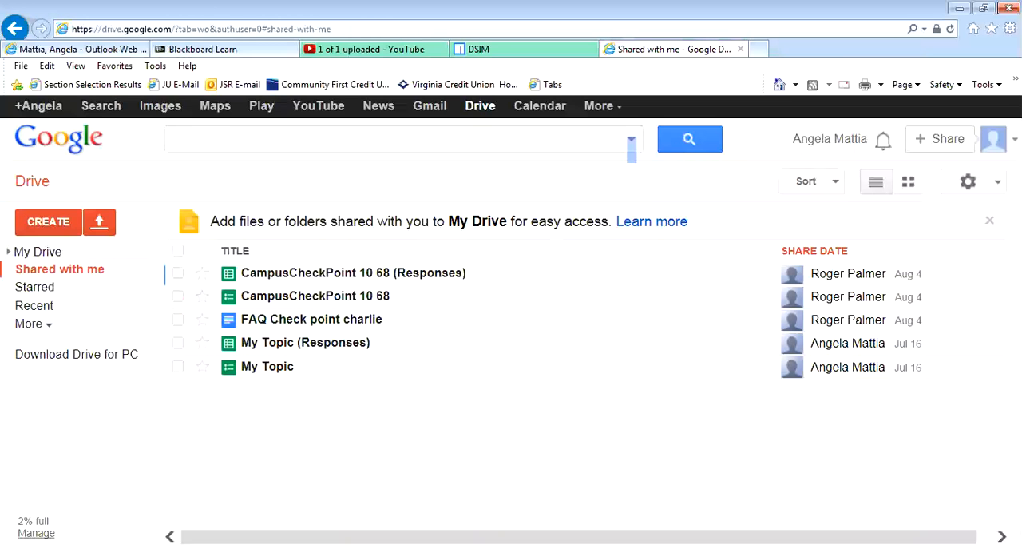
pyautogui.click(39, 250)
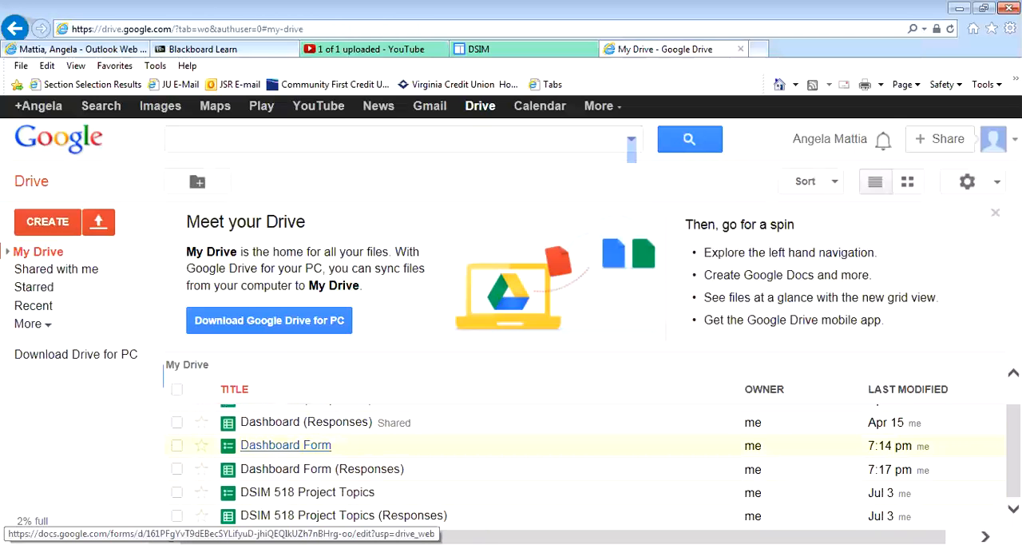
pyautogui.moveTo(323, 469)
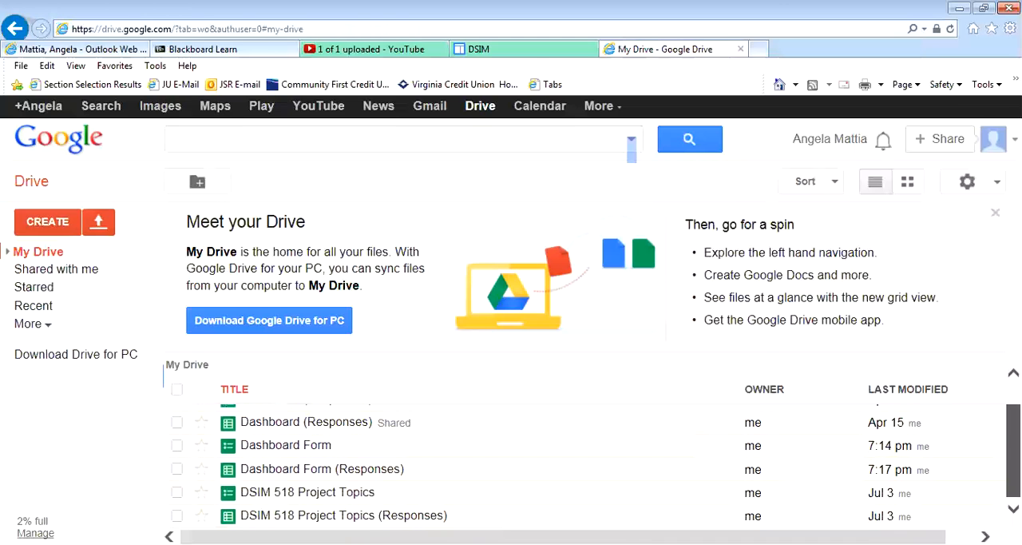
pyautogui.moveTo(323, 470)
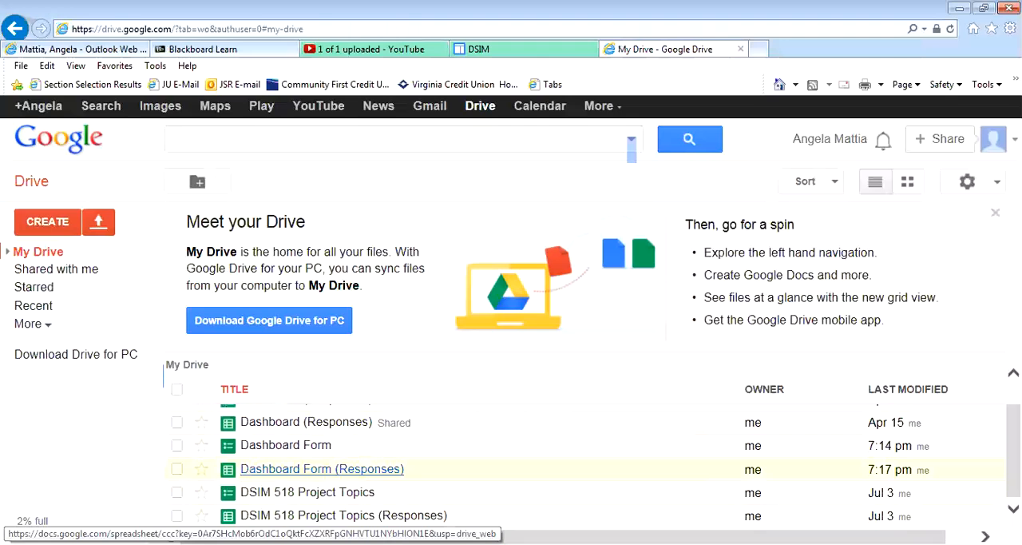
pyautogui.moveTo(285, 444)
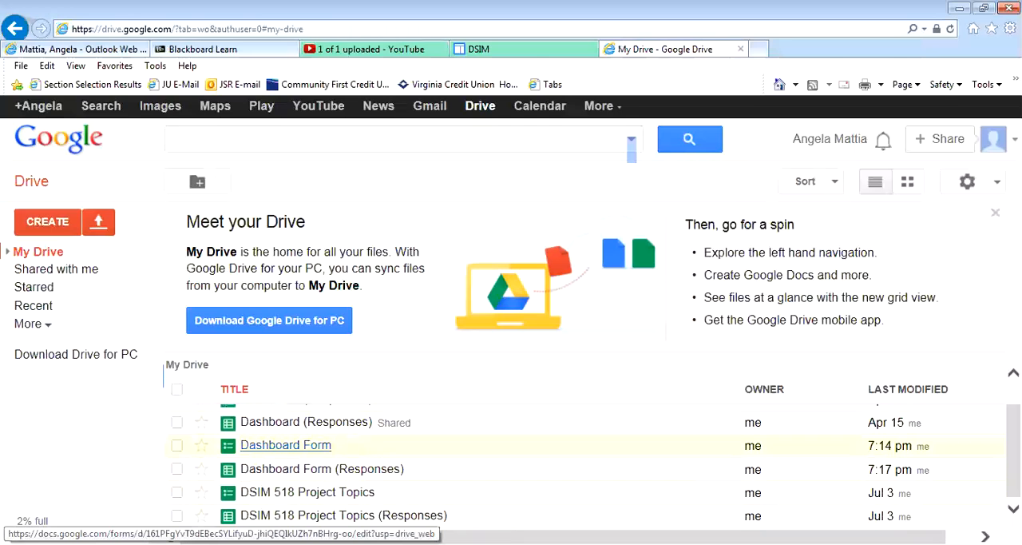
pyautogui.moveTo(322, 470)
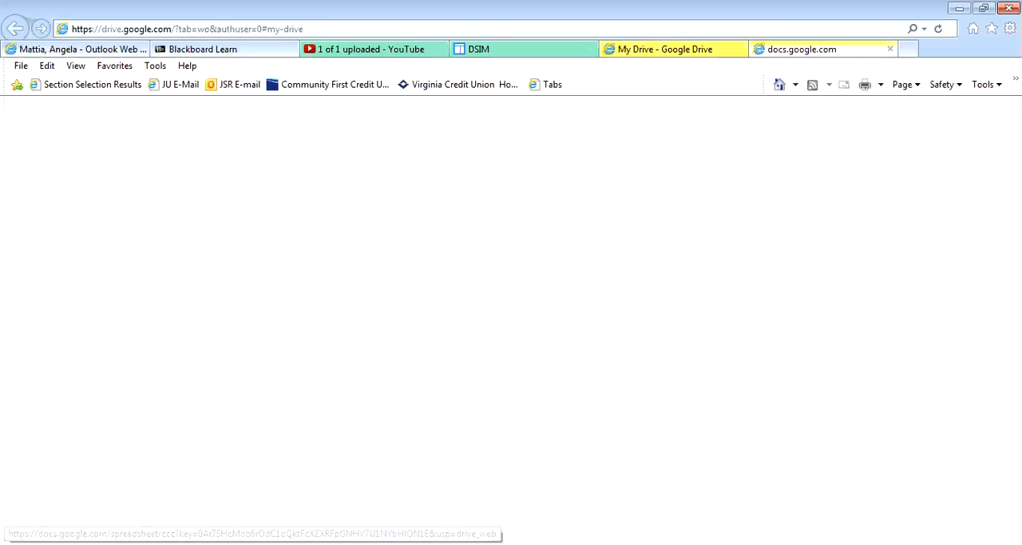
# Open the 'Dashboard Form (Responses)' spreadsheet and bring up its sharing settings
pyautogui.click(252, 534)
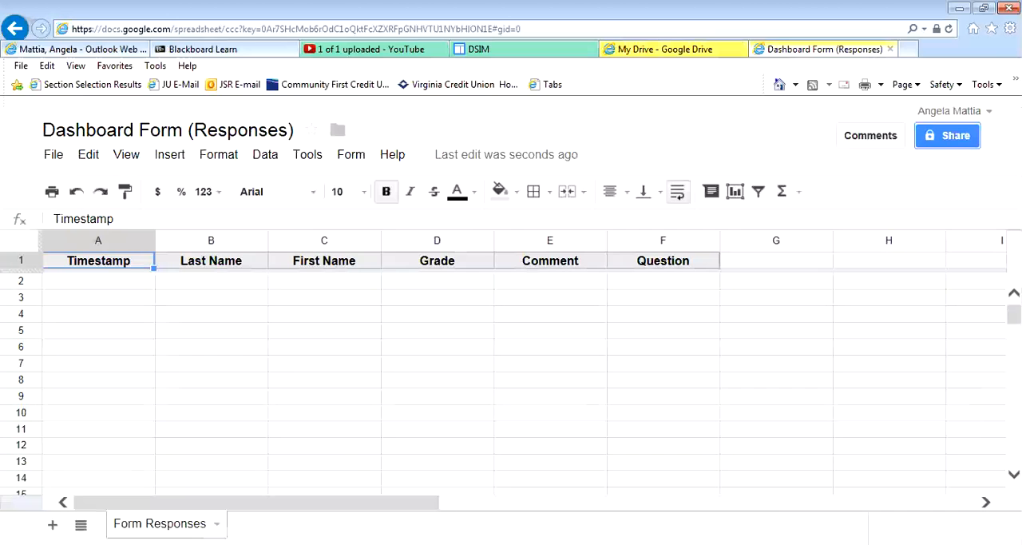
pyautogui.click(947, 134)
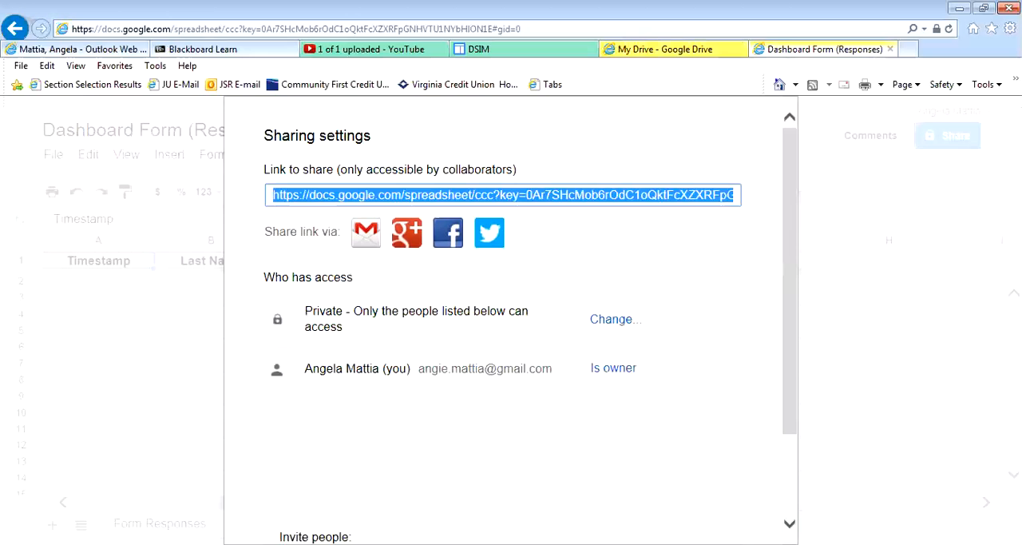
# Invite the 'amatti' address and share the responses spreadsheet with edit access
pyautogui.scroll(-3)
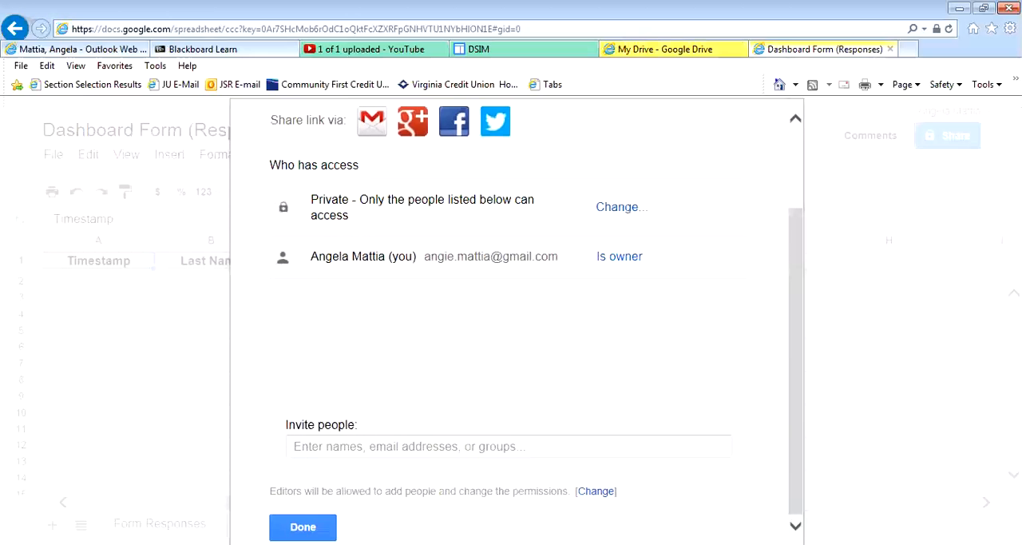
pyautogui.click(409, 445)
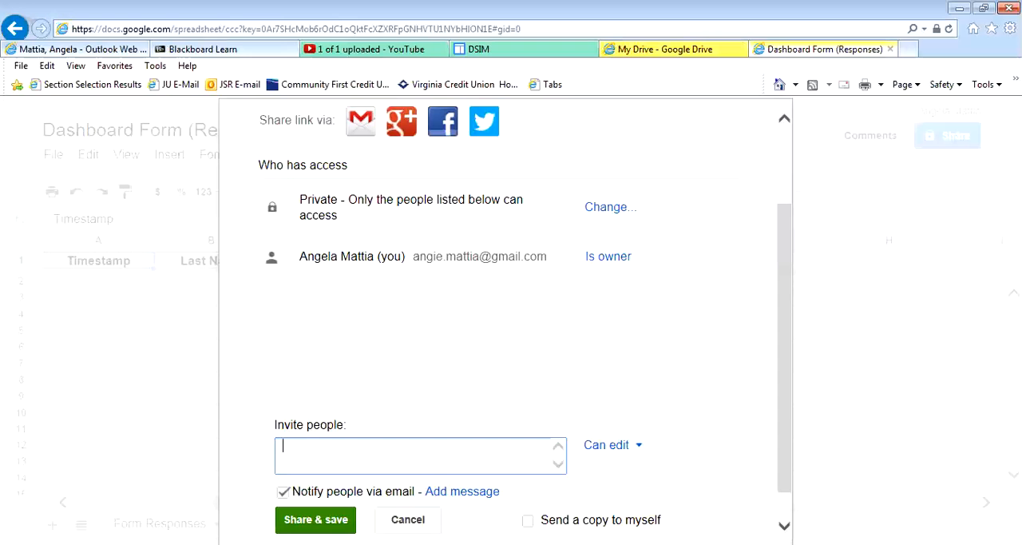
pyautogui.write('amatti')
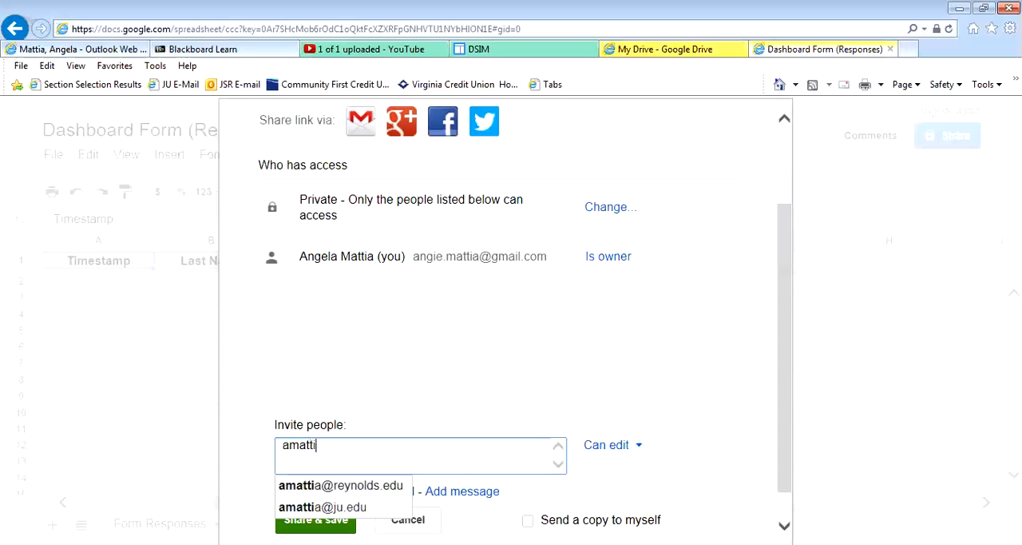
pyautogui.click(323, 506)
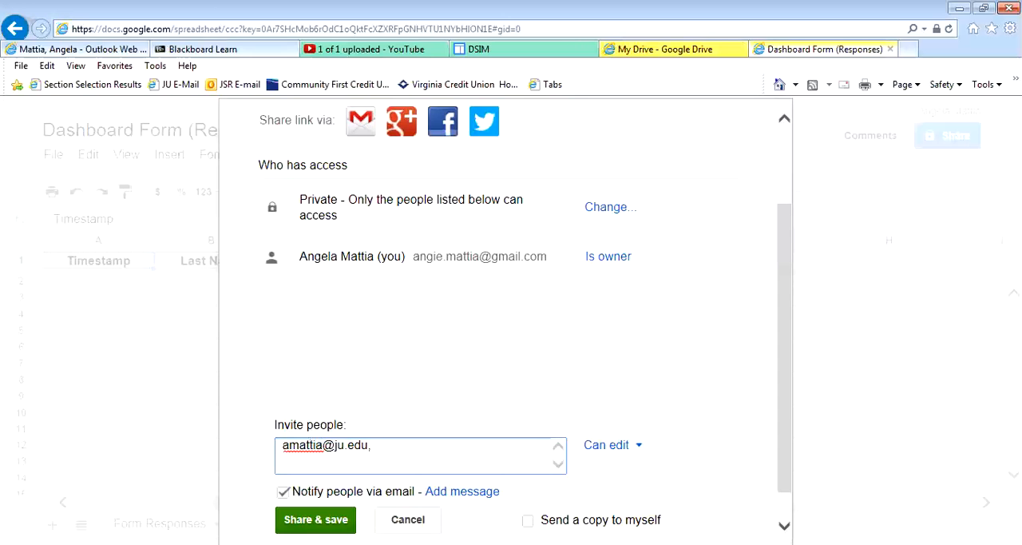
pyautogui.click(315, 519)
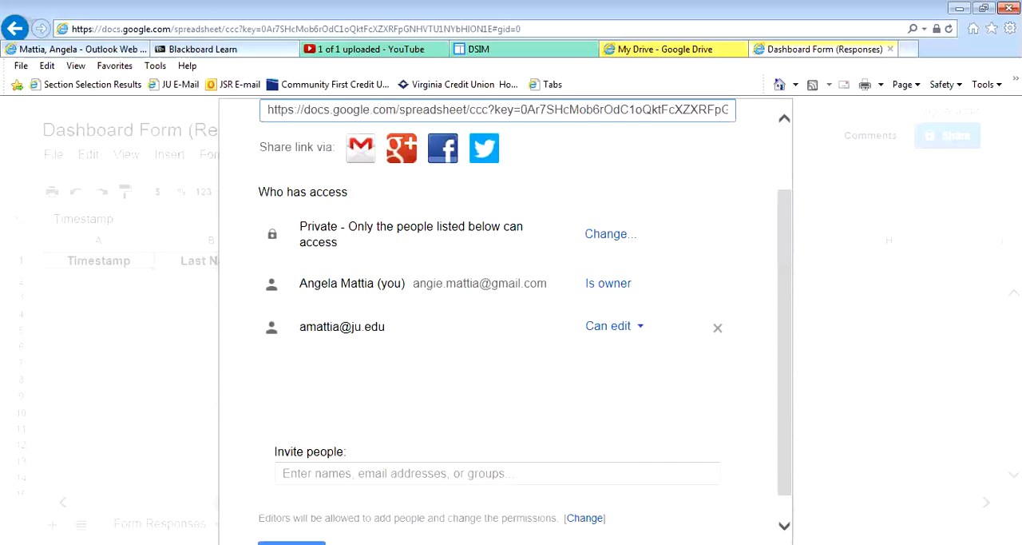
# Close the sharing settings and return to the Dashboard Form editor
pyautogui.click(498, 109)
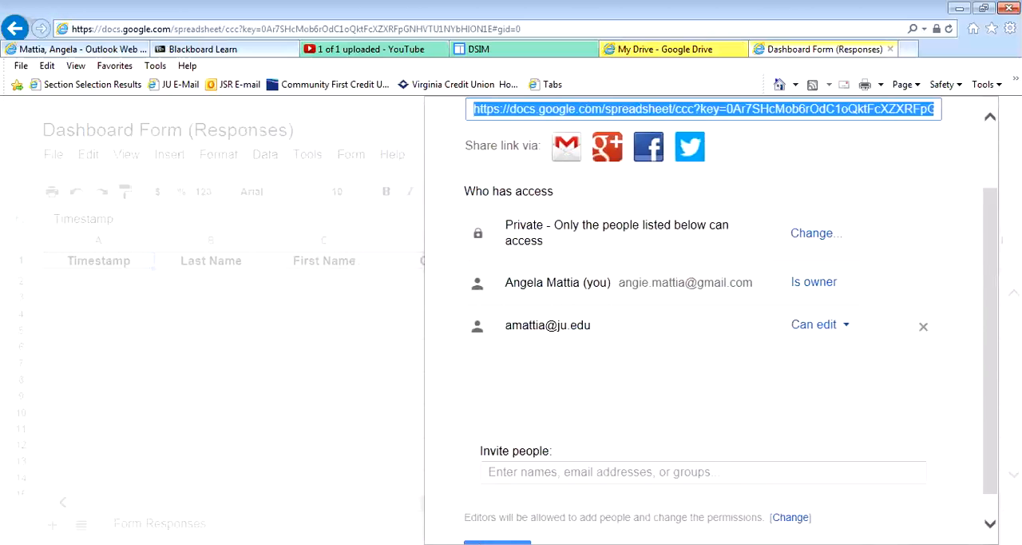
pyautogui.scroll(-3)
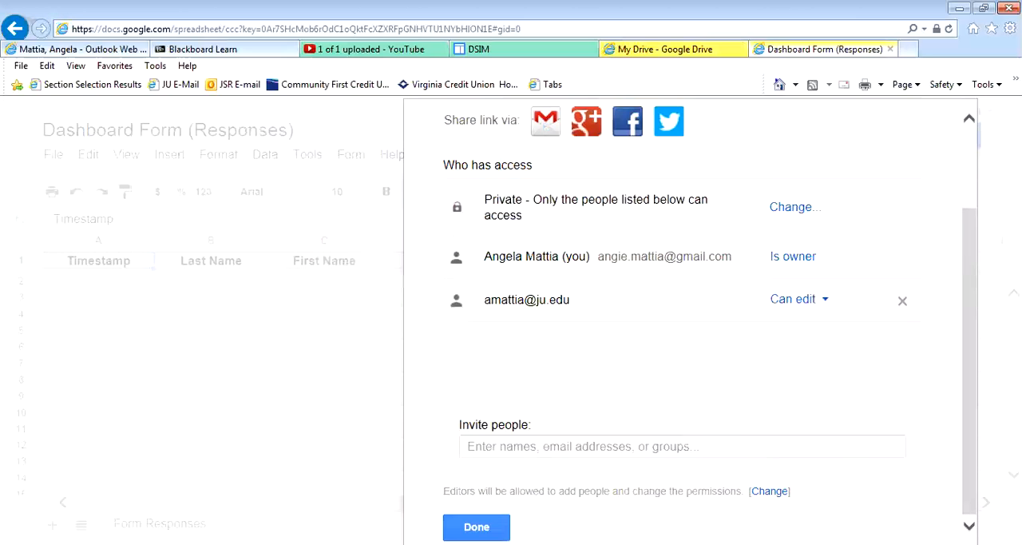
pyautogui.click(476, 527)
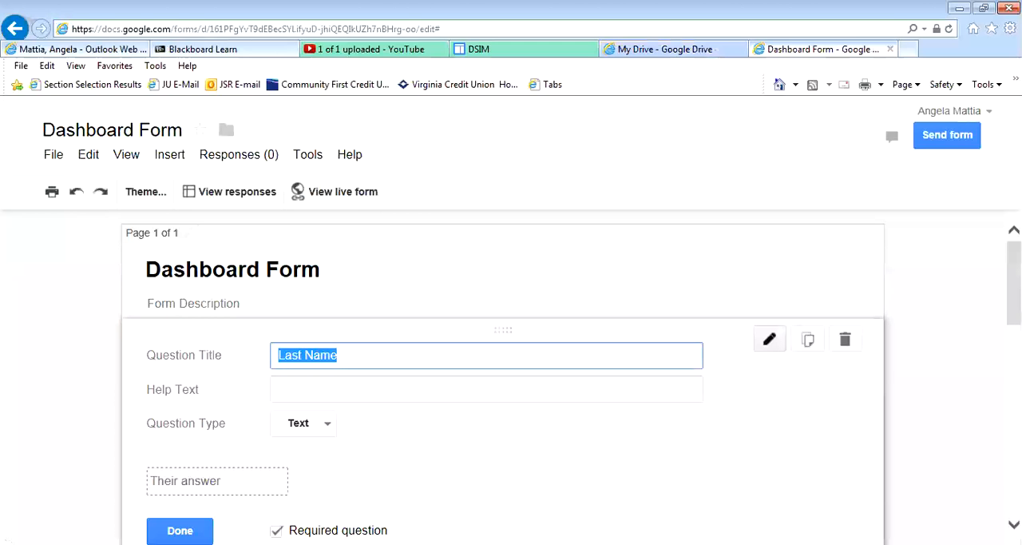
# Save the Last Name question and scroll through the form's questions to the confirmation message
pyautogui.click(179, 531)
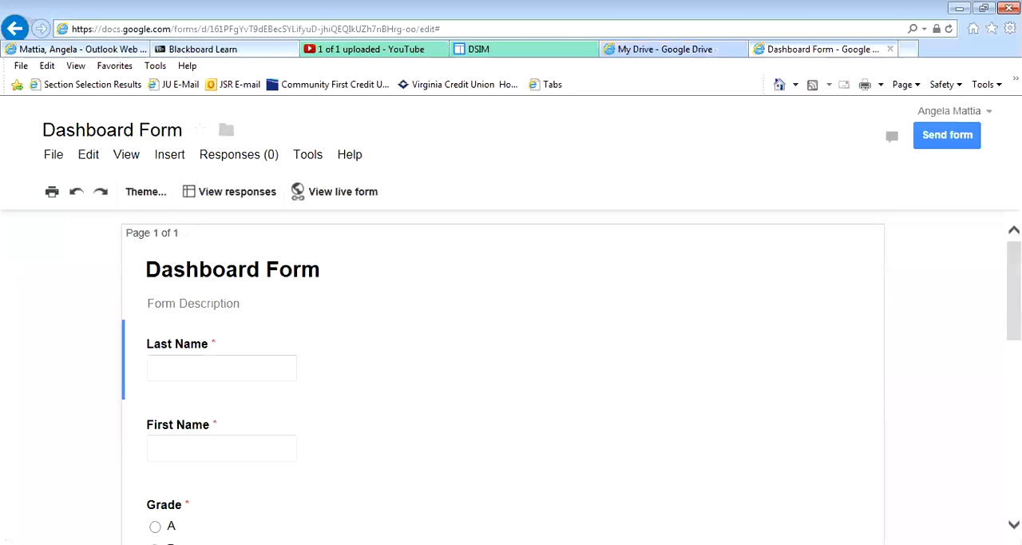
pyautogui.scroll(-3)
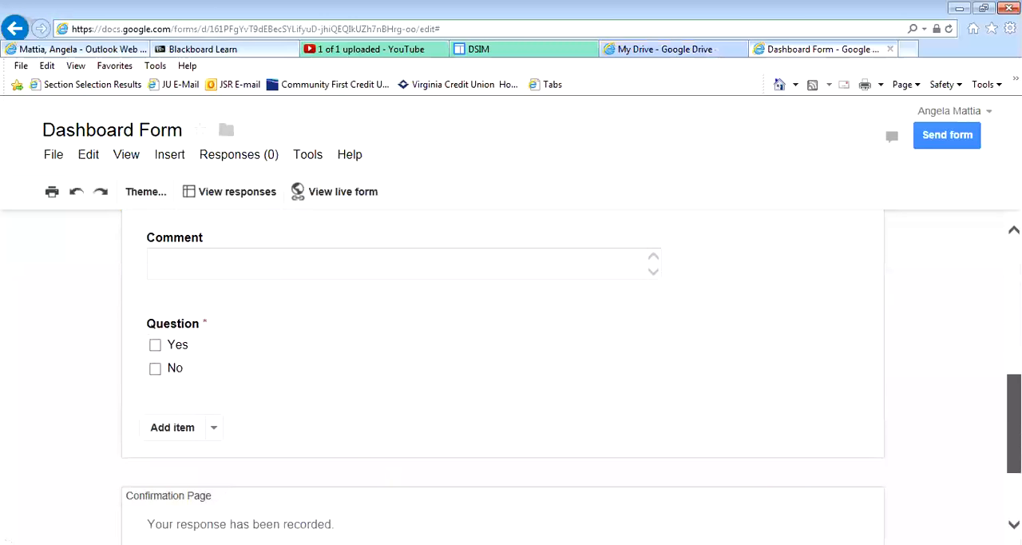
pyautogui.scroll(-3)
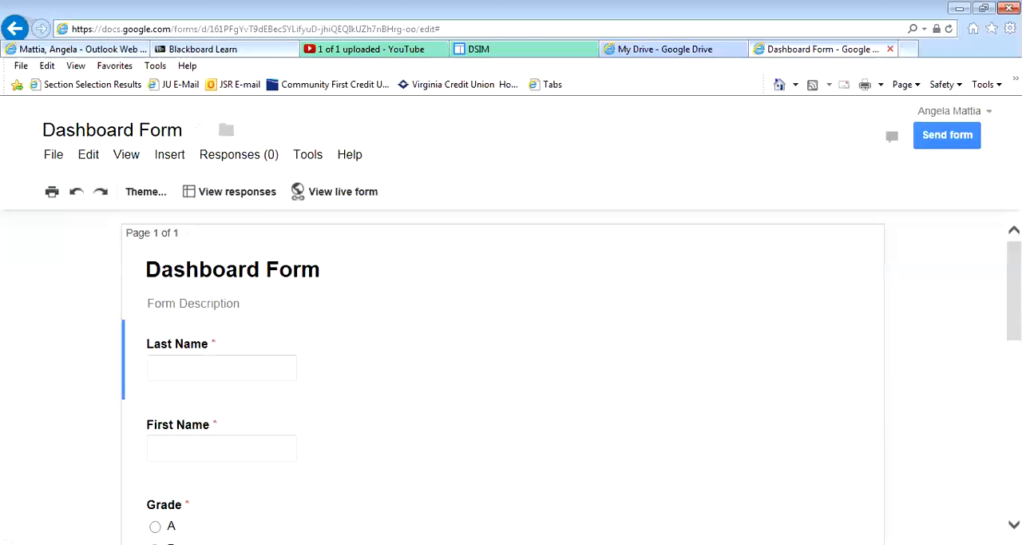
# Create a new page named 'Dashboard Data' in the DSIM site
pyautogui.click(665, 48)
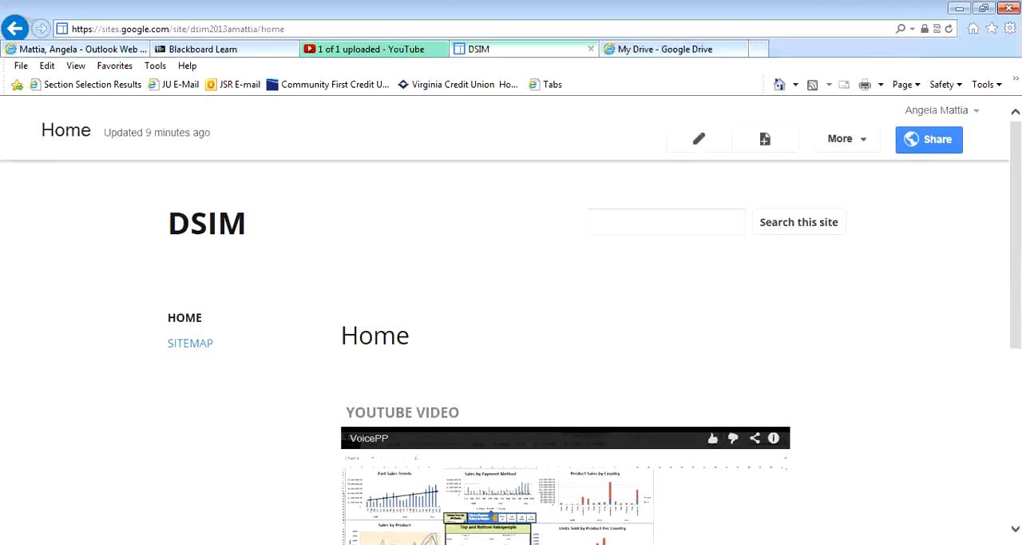
pyautogui.moveTo(763, 138)
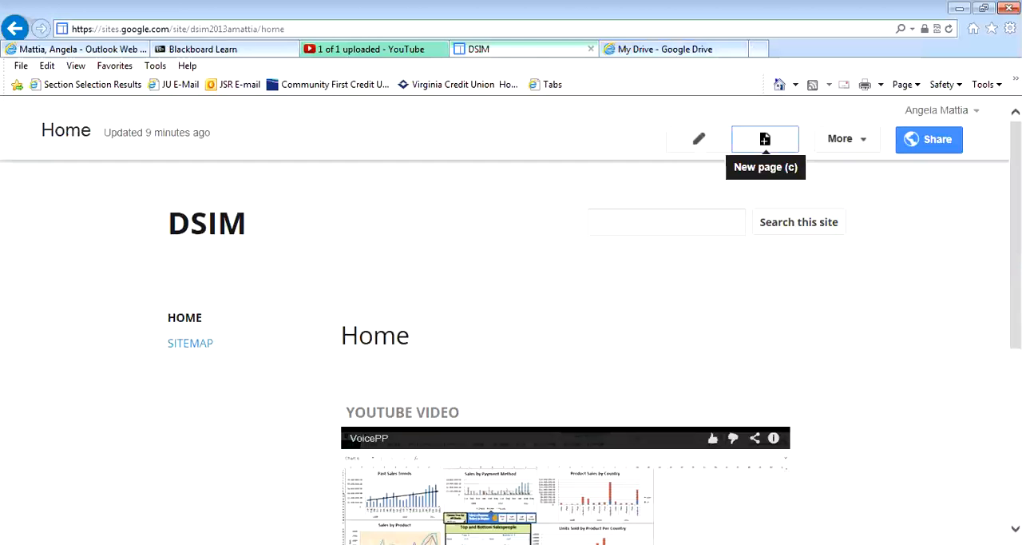
pyautogui.click(763, 138)
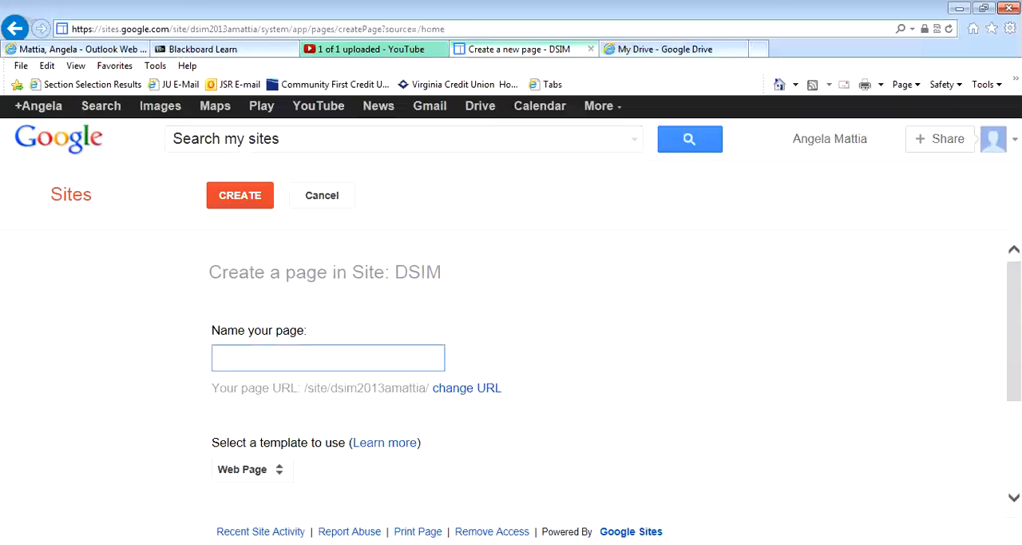
pyautogui.write('Dashboard')
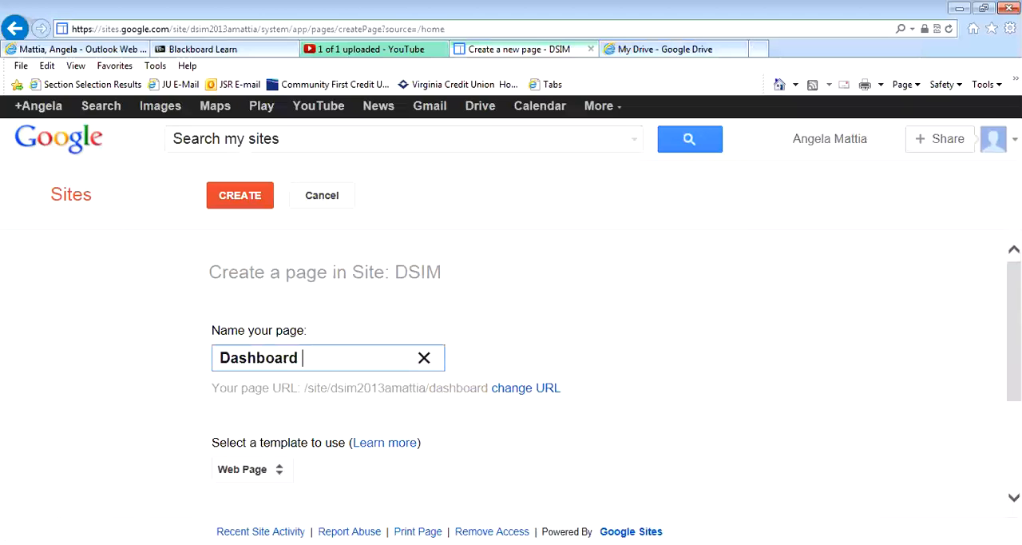
pyautogui.write('Data')
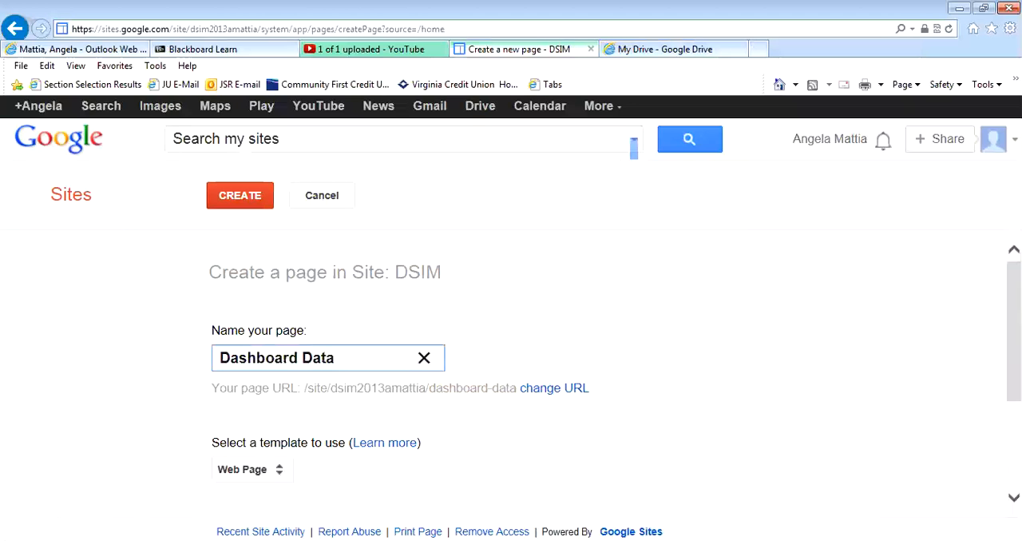
pyautogui.click(240, 195)
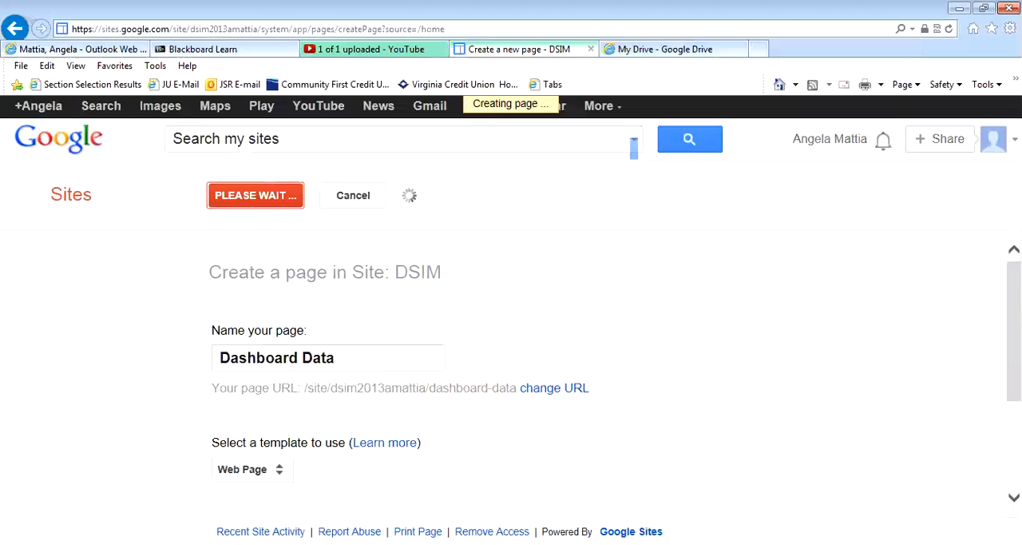
pyautogui.click(256, 195)
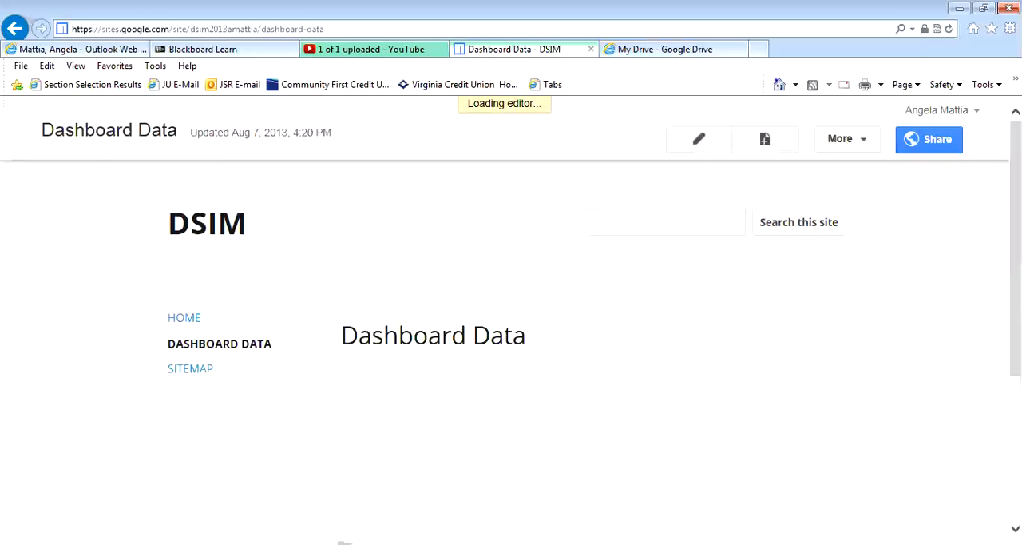
# Insert the Dashboard Form as a spreadsheet form in the page body with its display settings
pyautogui.click(698, 138)
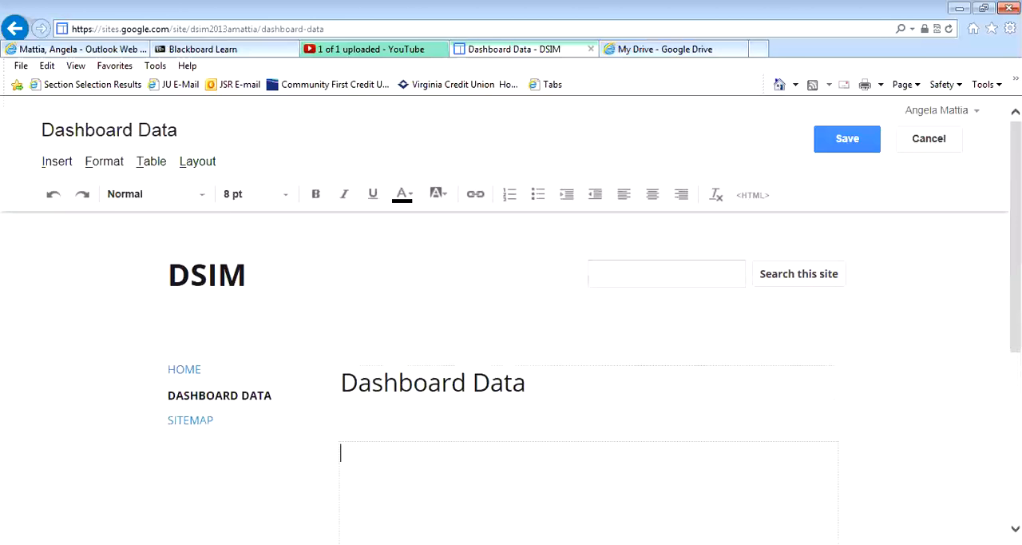
pyautogui.click(58, 159)
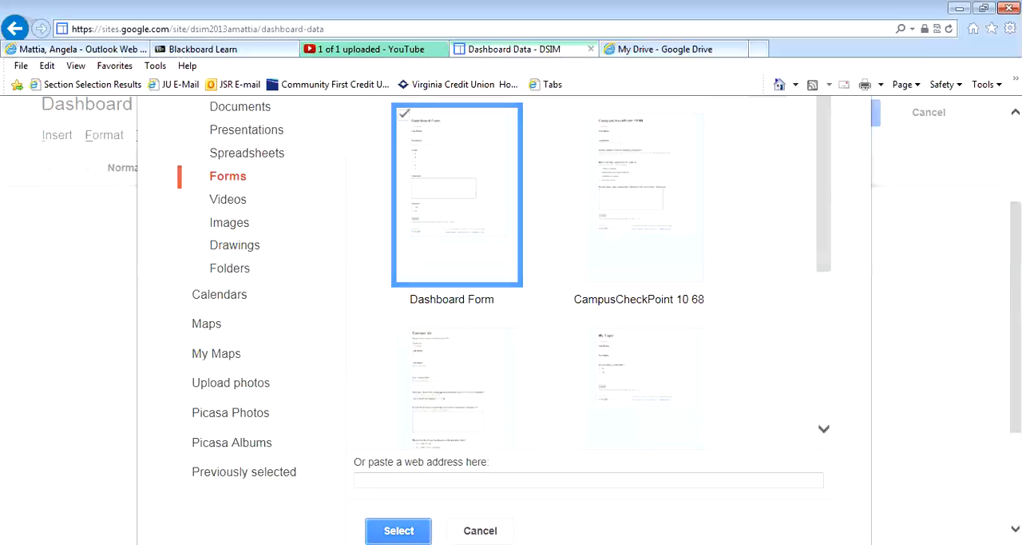
pyautogui.click(399, 530)
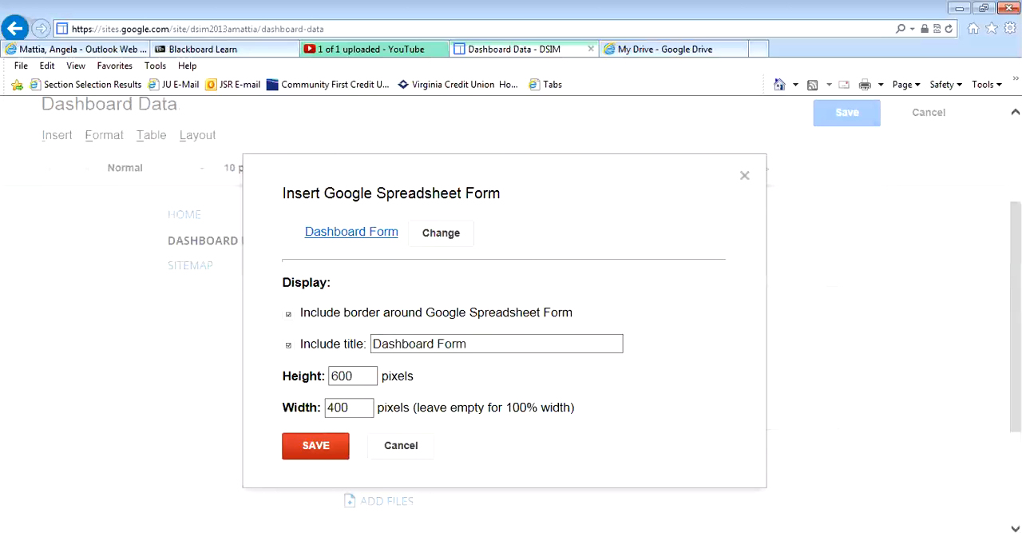
pyautogui.click(315, 444)
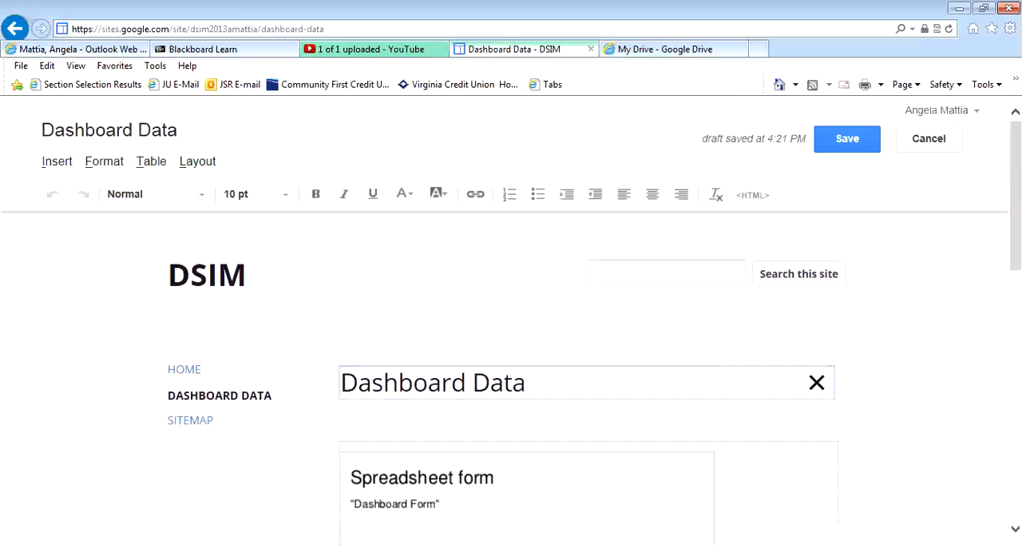
# Append 'Collection' to the page title and save the 'Dashboard Data Collection' page
pyautogui.write('Col')
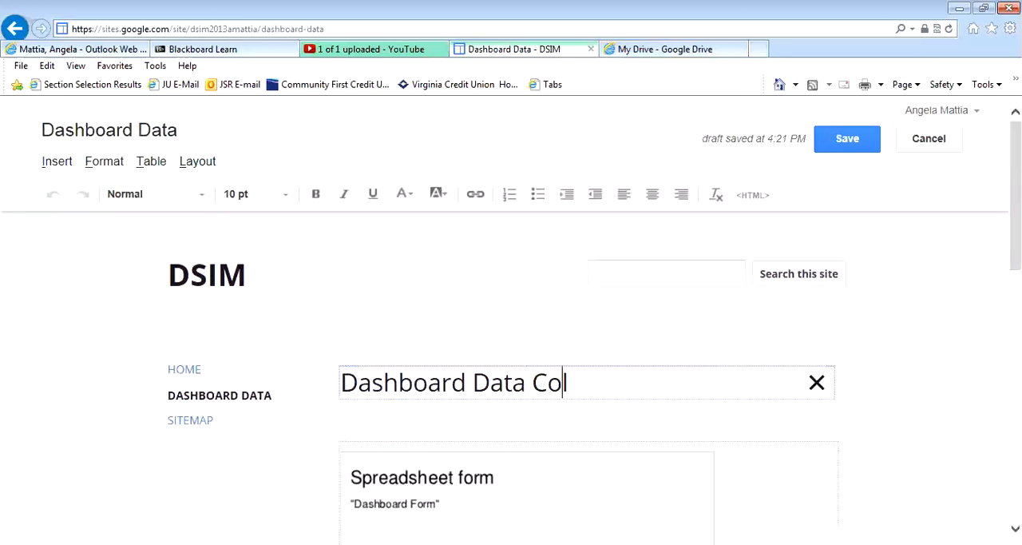
pyautogui.write('lection')
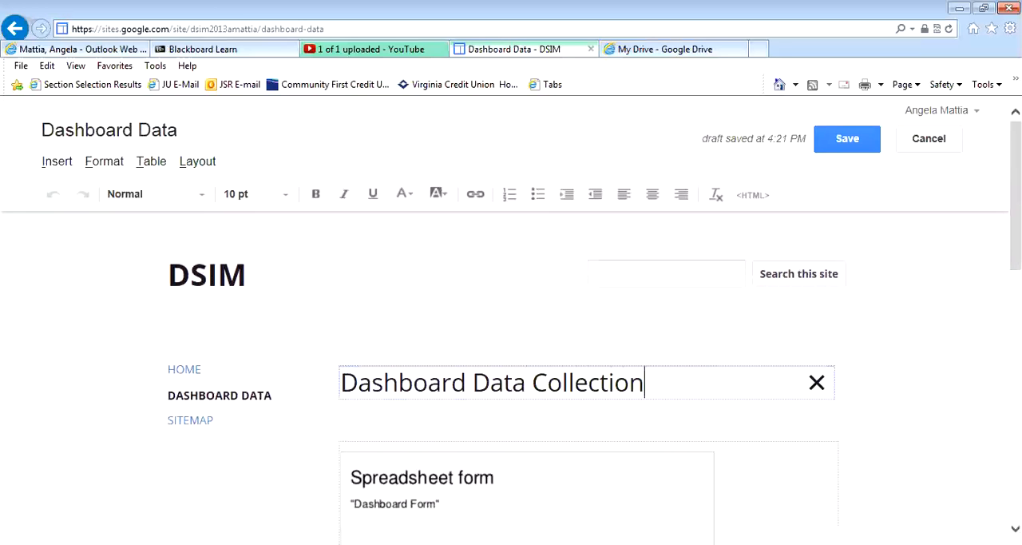
pyautogui.click(847, 137)
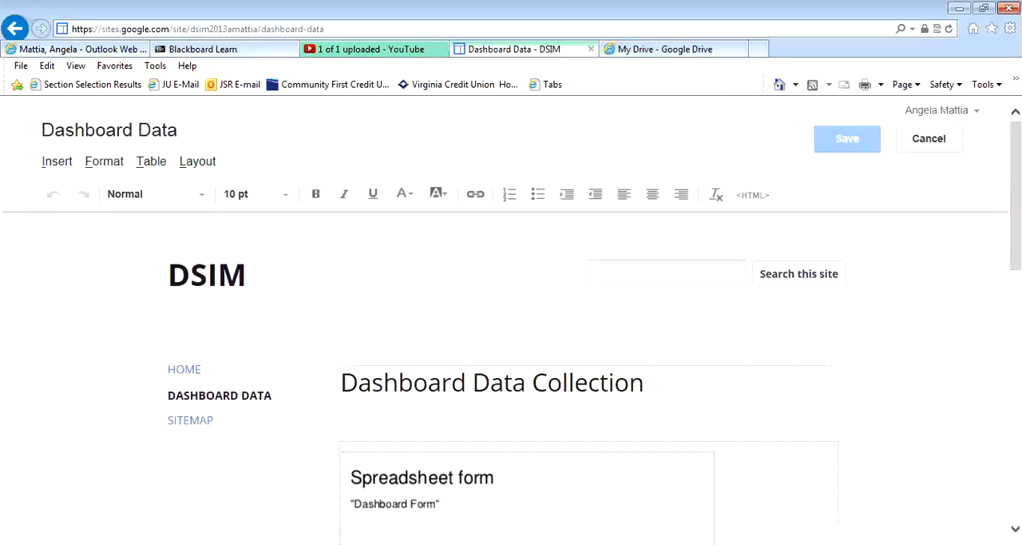
pyautogui.click(847, 137)
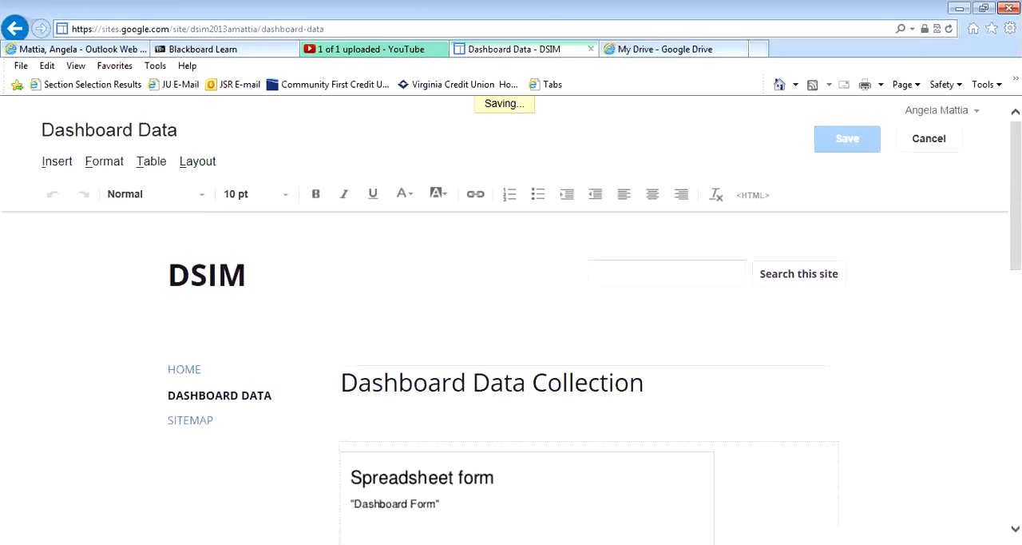
pyautogui.click(846, 137)
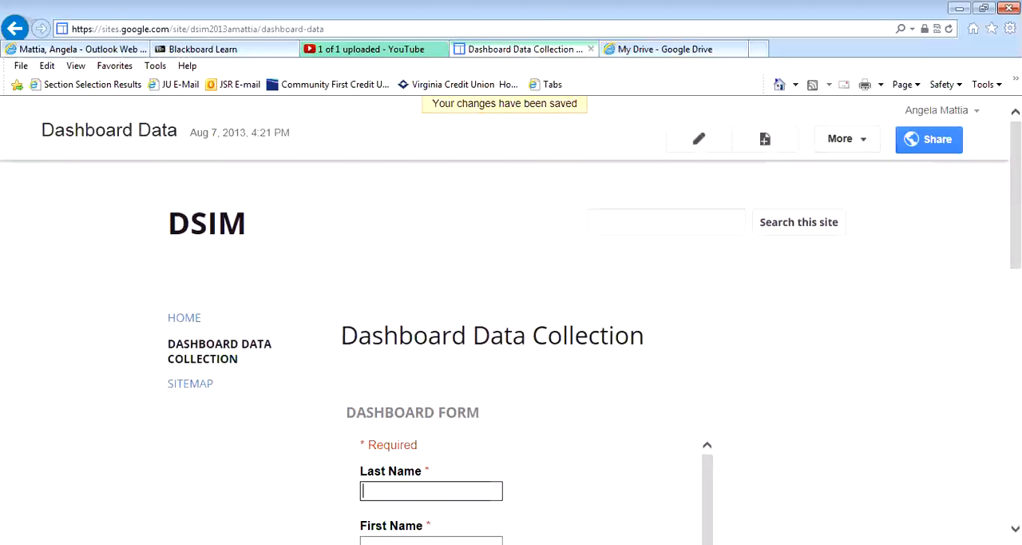
pyautogui.scroll(-3)
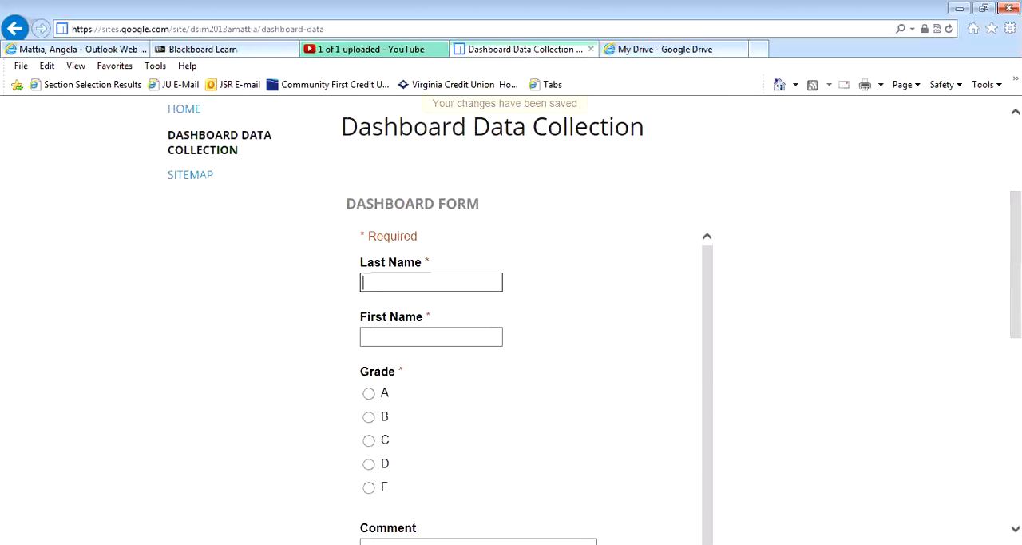
pyautogui.write('Mattia')
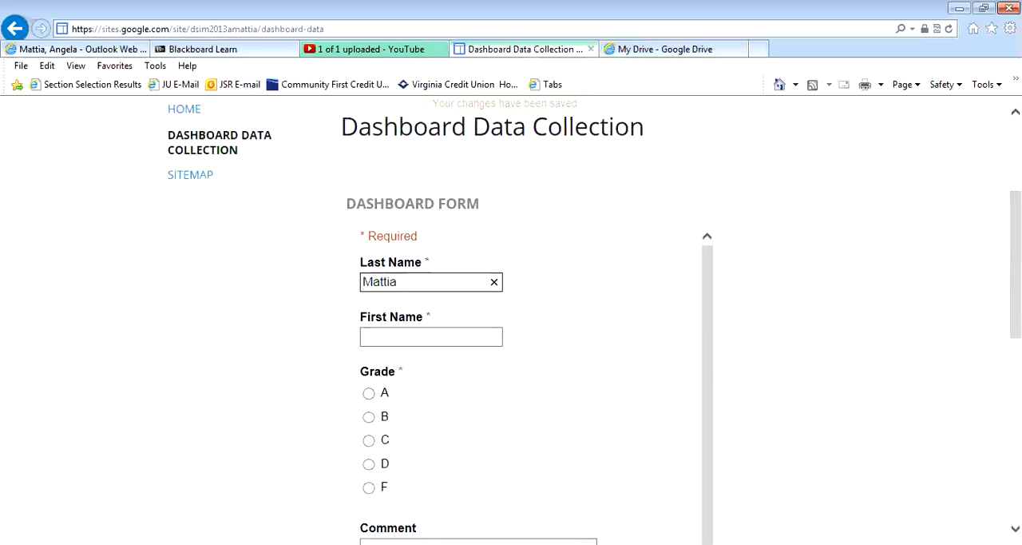
pyautogui.write('A')
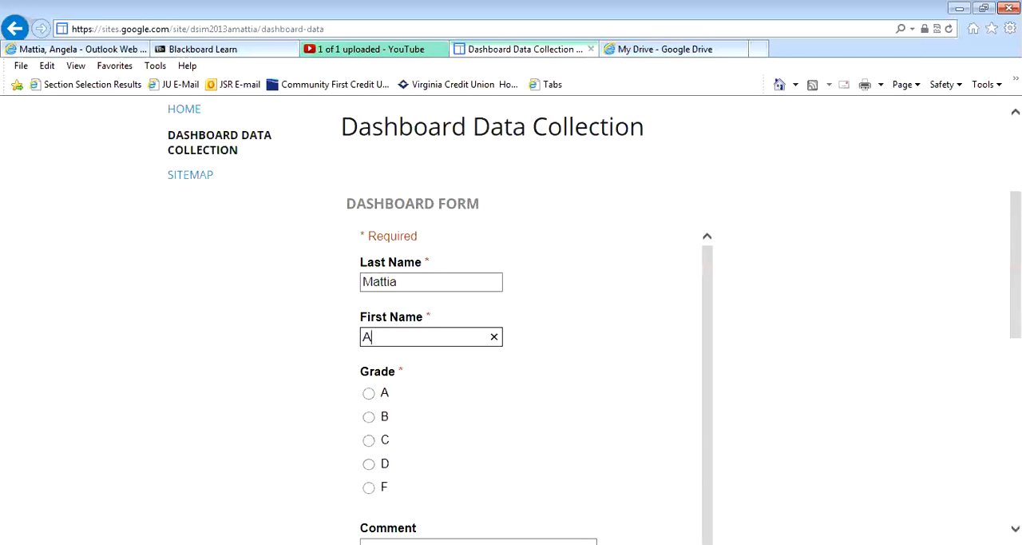
pyautogui.write('ngela')
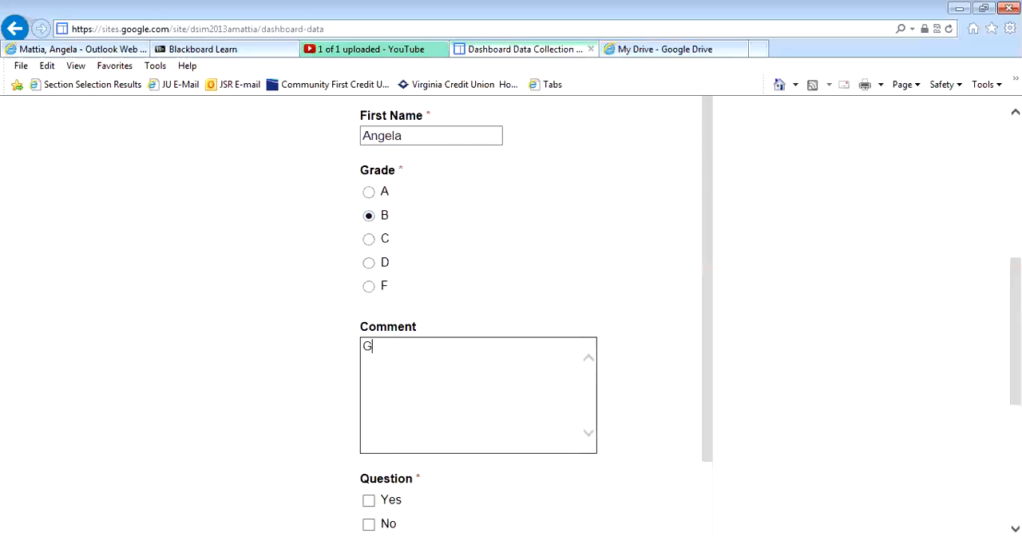
pyautogui.press('Backspace')
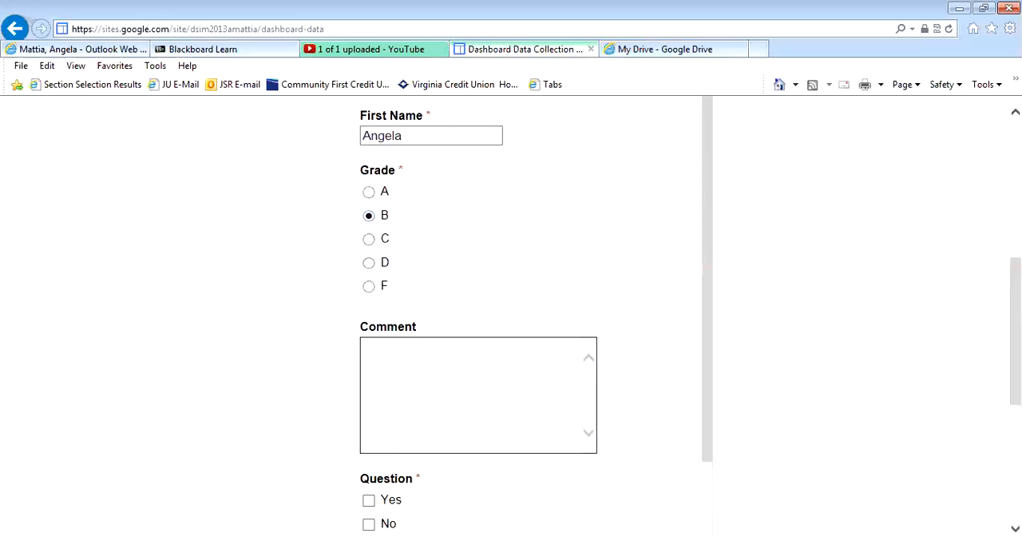
pyautogui.write('Test')
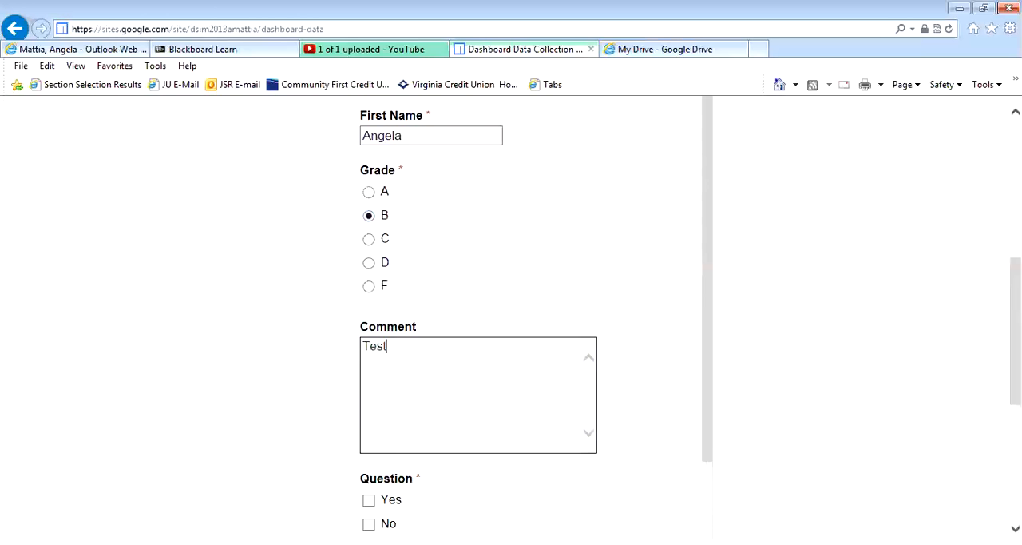
# Answer No to the required question and submit the test response
pyautogui.click(367, 499)
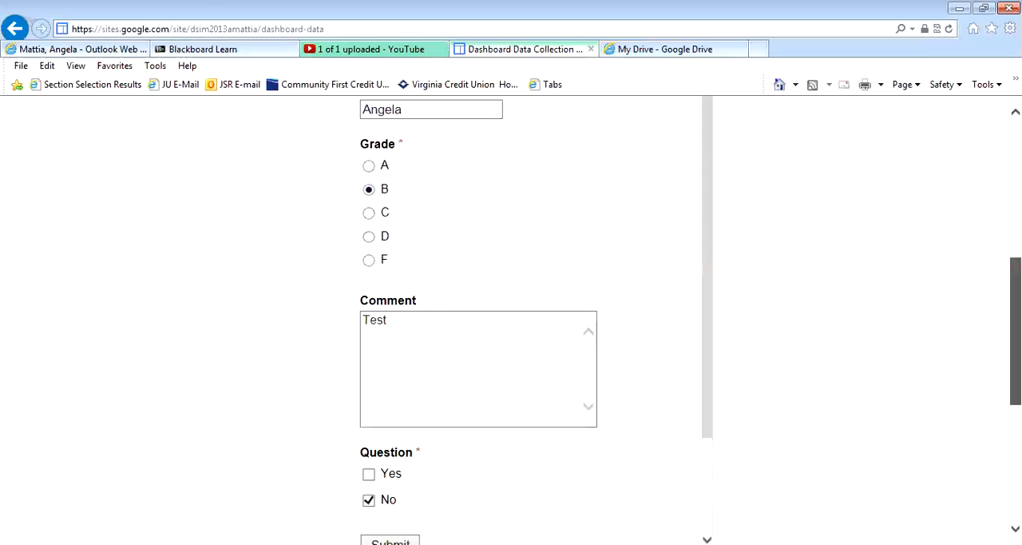
pyautogui.scroll(-3)
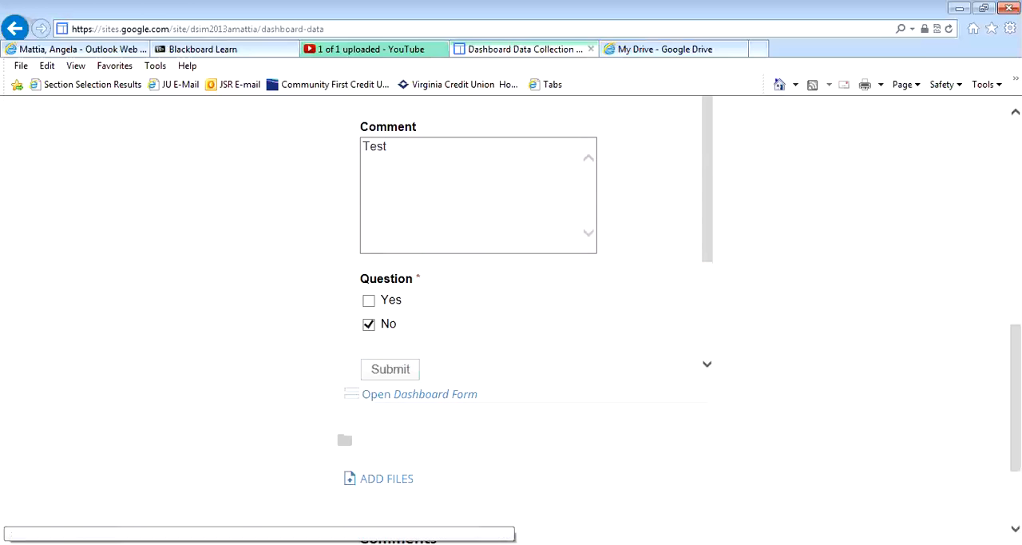
pyautogui.click(390, 369)
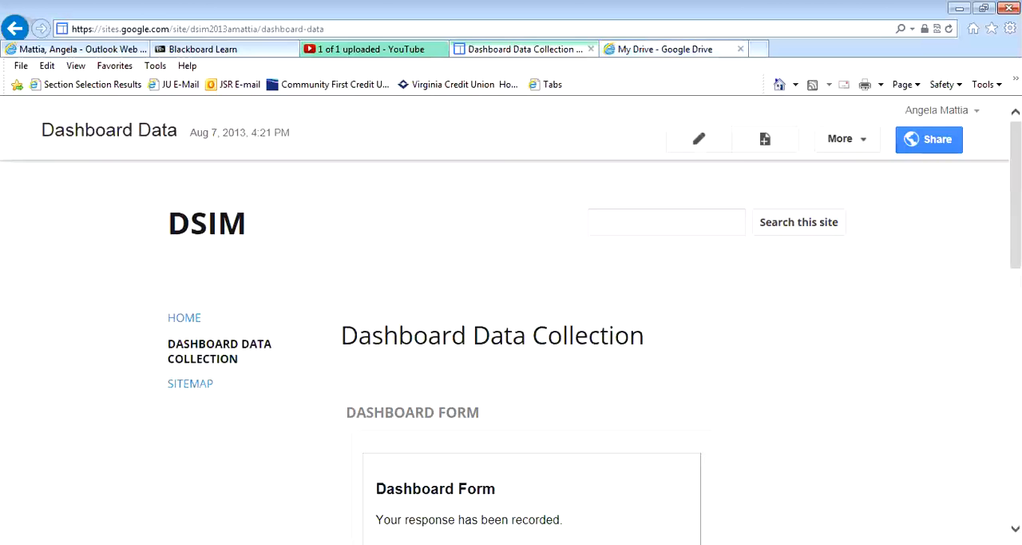
# Check in My Drive that Dashboard Form (Responses) was just modified, then return to the site page
pyautogui.click(674, 48)
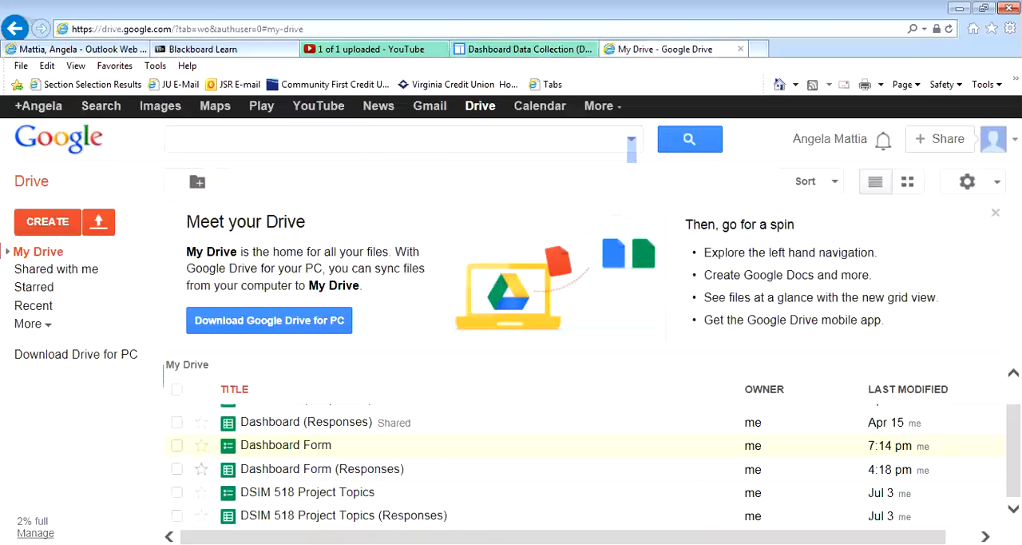
pyautogui.doubleClick(284, 444)
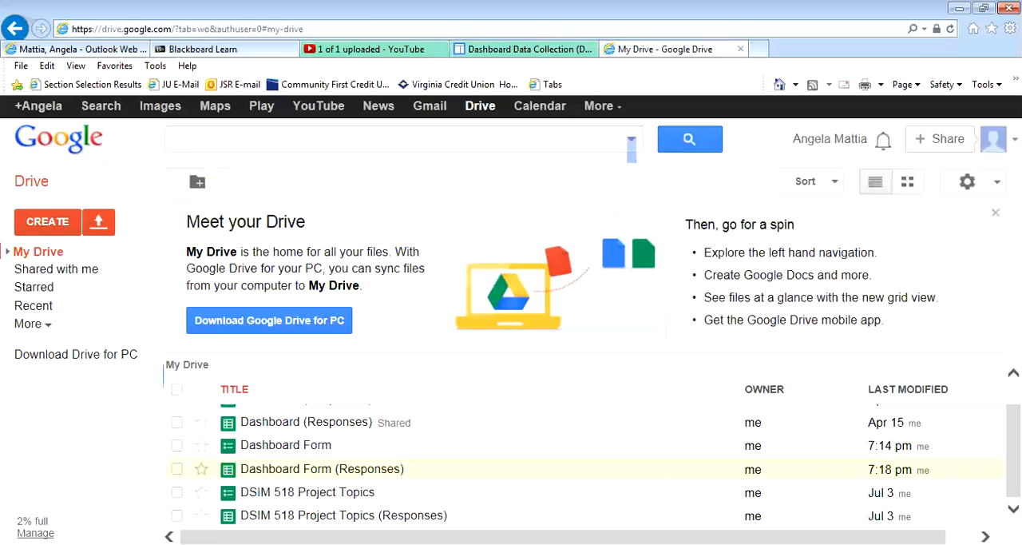
pyautogui.moveTo(739, 48)
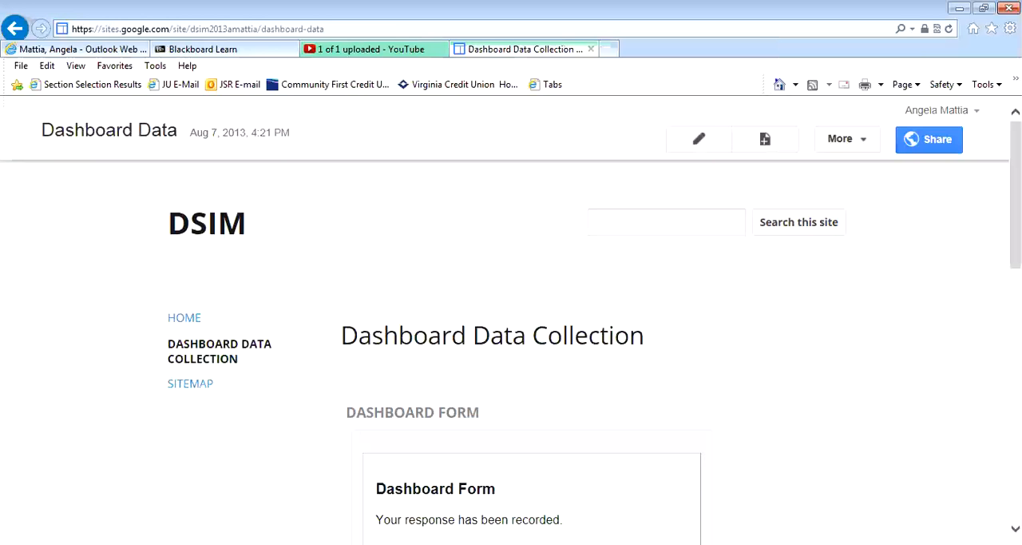
pyautogui.scroll(-3)
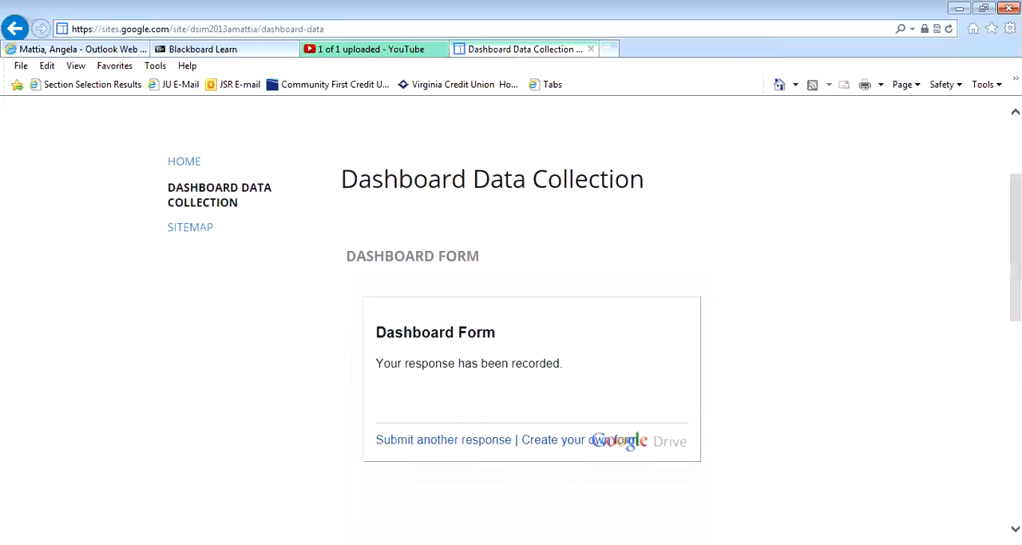